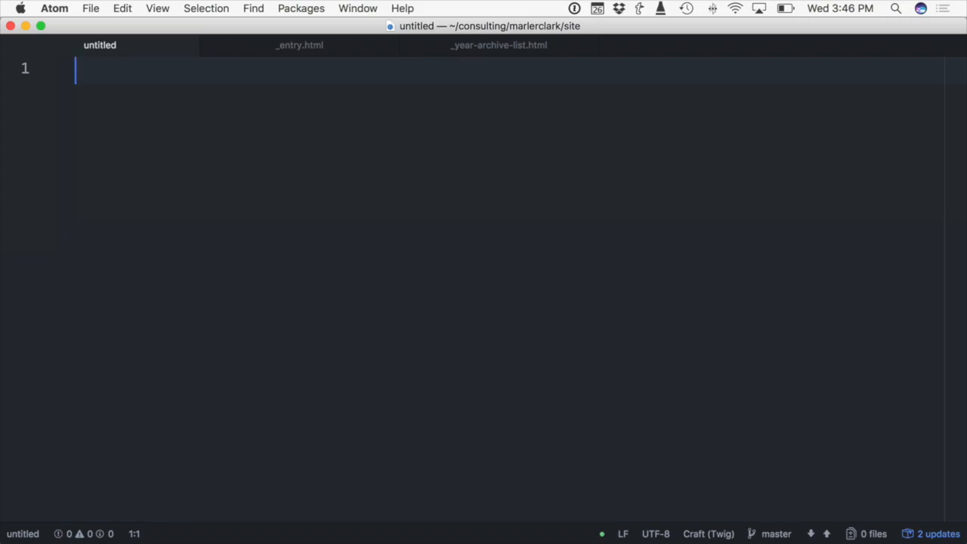
Write {% set title = entry.title %} at the top of the new Twig template
{"action": "type", "text": "{%"}
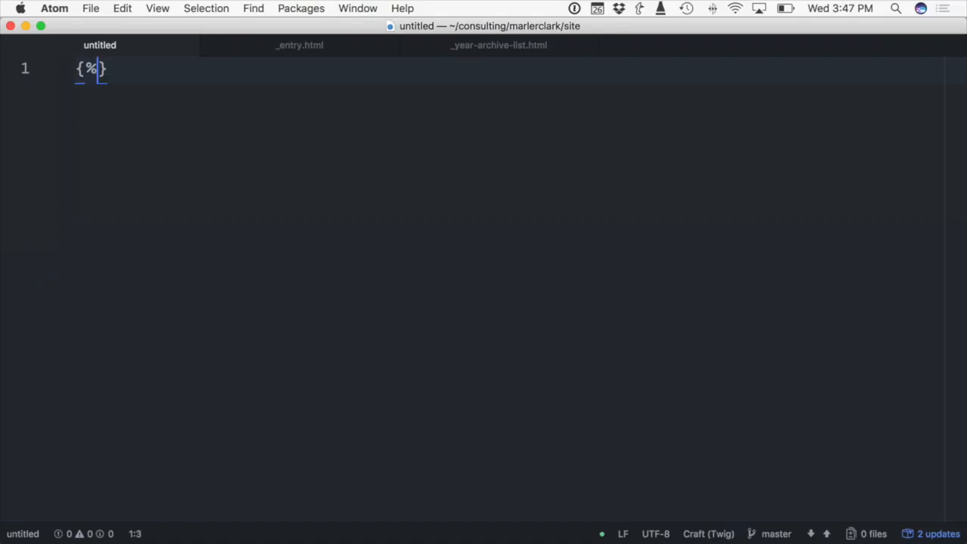
{"action": "type", "text": "set"}
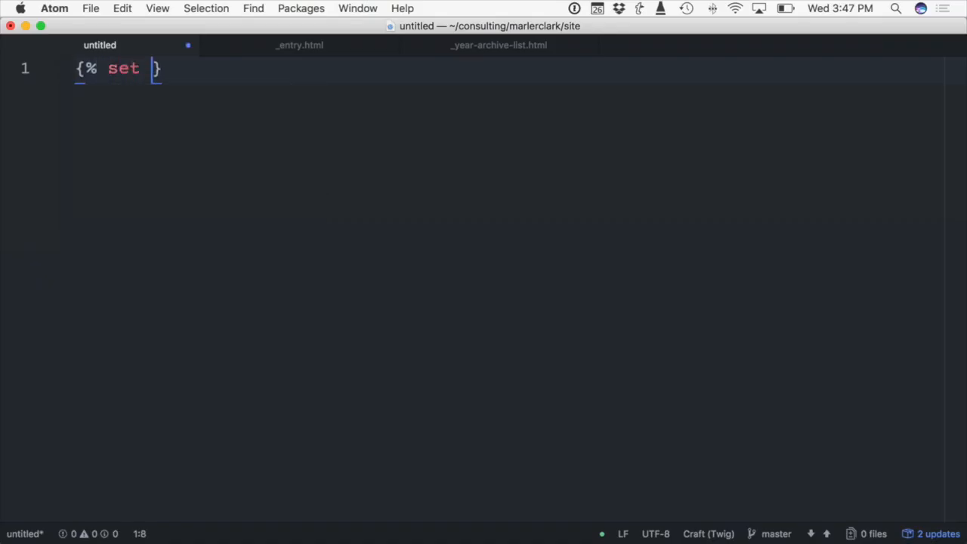
{"action": "type", "text": "title = entry.title"}
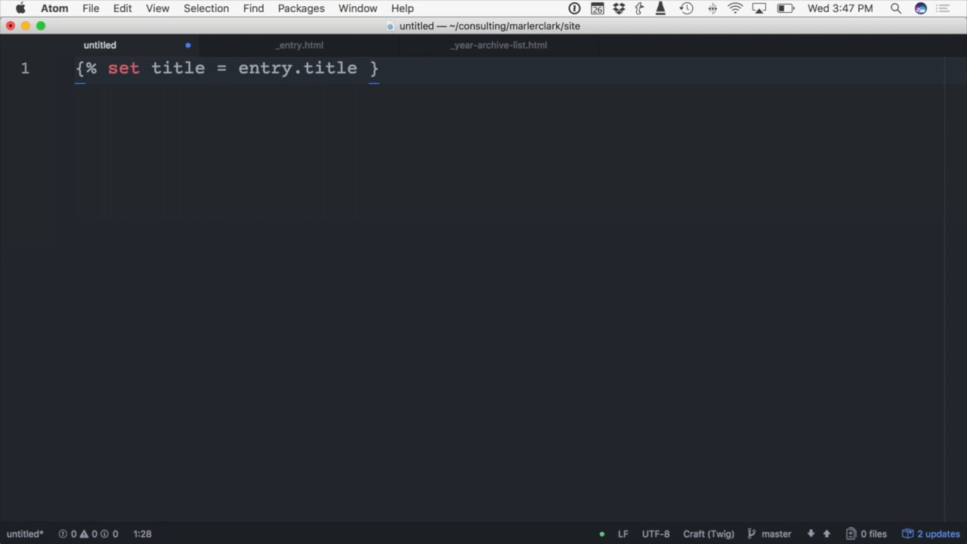
{"action": "type", "text": "%"}
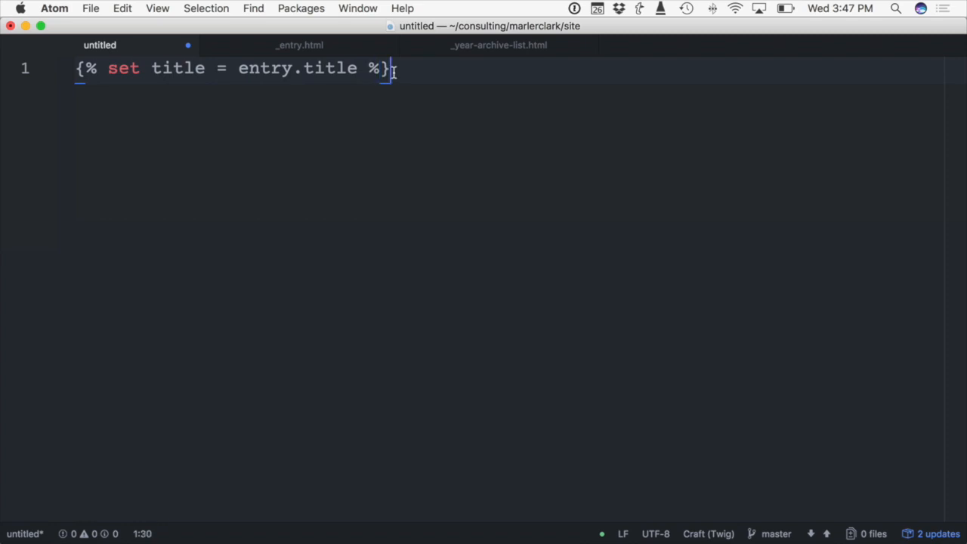
Add {% include "_includes/year_archive" %} via the inc snippet
{"action": "type", "text": "{% inc"}
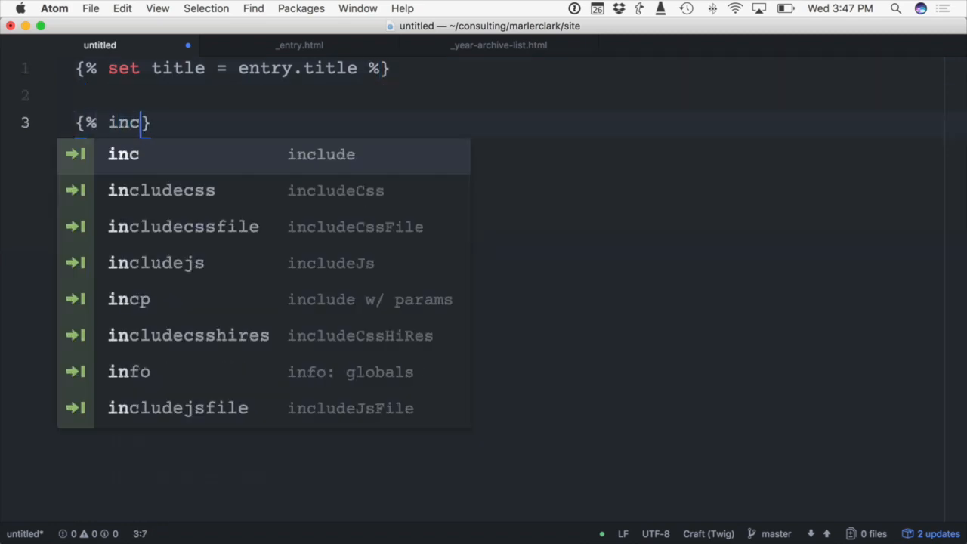
{"action": "key", "text": "Tab"}
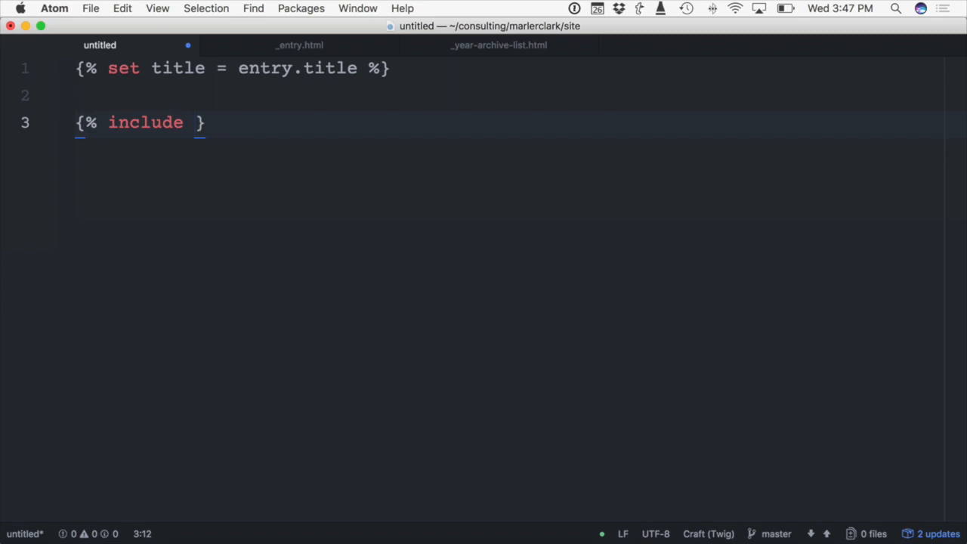
{"action": "type", "text": "\"_includes/\""}
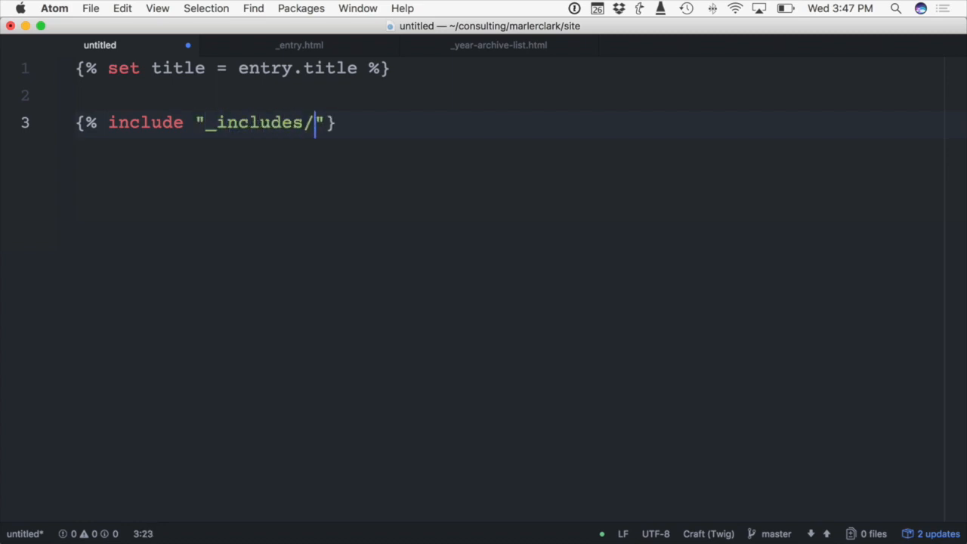
{"action": "type", "text": "year_"}
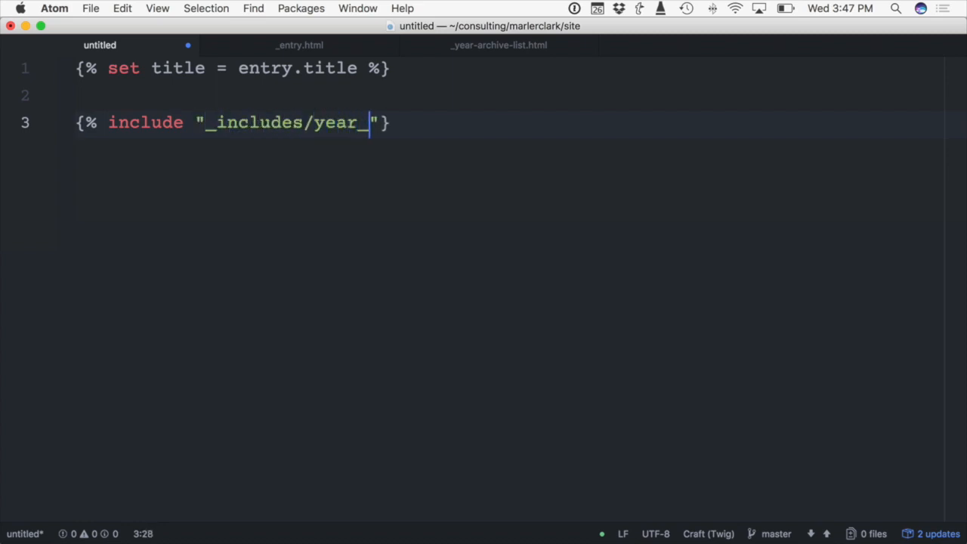
{"action": "type", "text": "archive"}
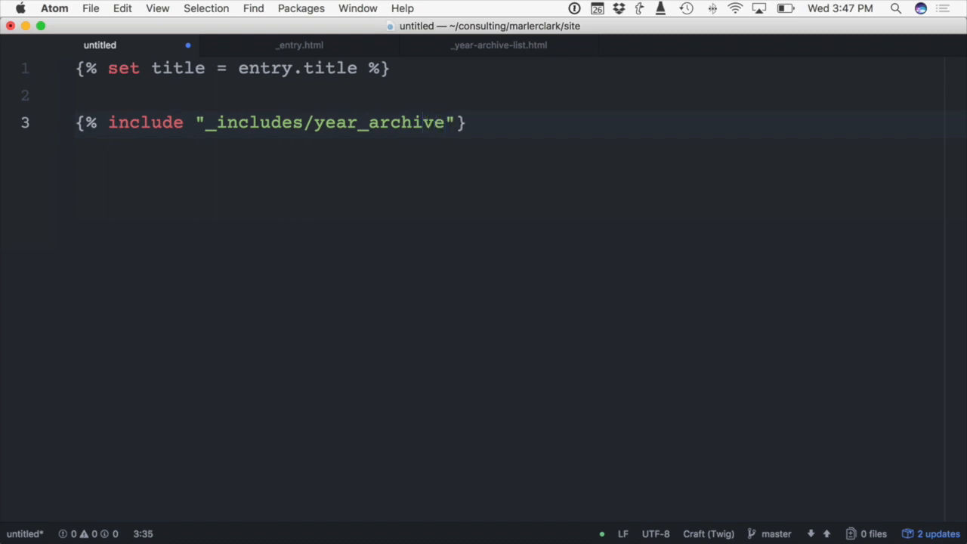
{"action": "type", "text": "%}"}
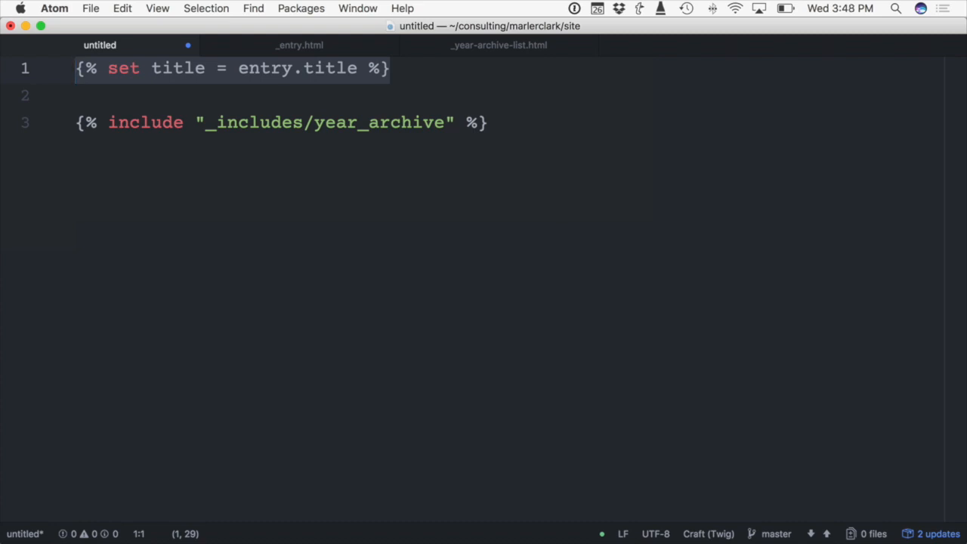
Leave the untitled template and bring up _entry.html with its year archive loop
{"action": "left_click", "coordinate": [390, 123]}
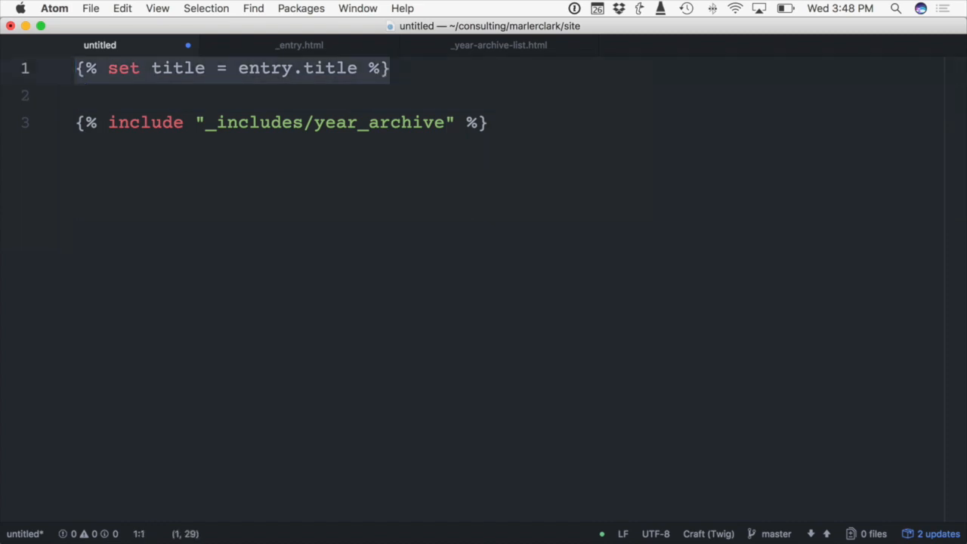
{"action": "left_click", "coordinate": [489, 122]}
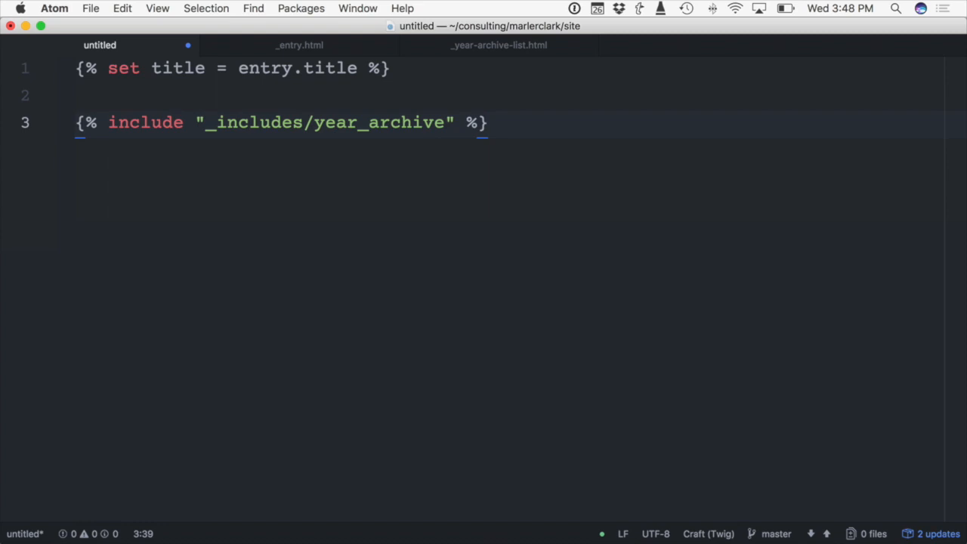
{"action": "left_click", "coordinate": [488, 123]}
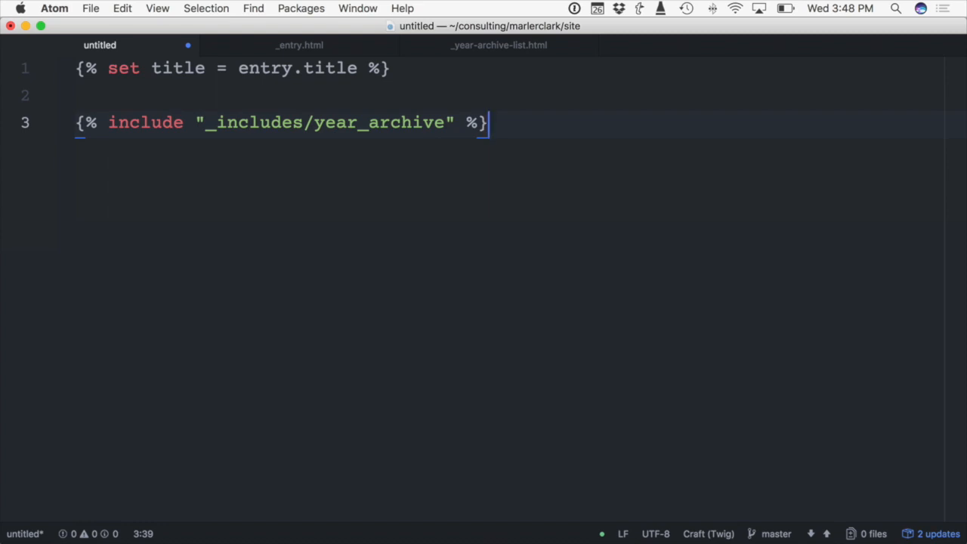
{"action": "left_click", "coordinate": [300, 46]}
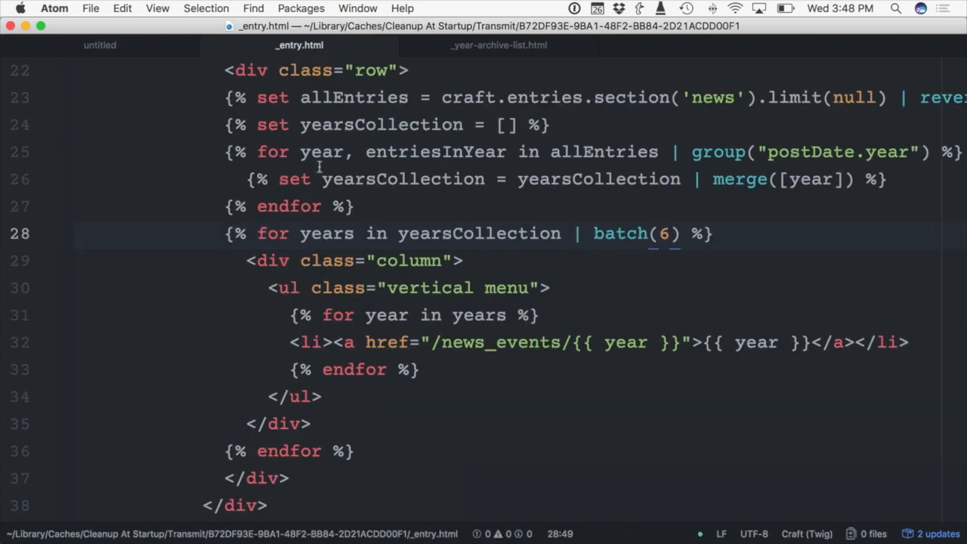
{"action": "mouse_move", "coordinate": [386, 249]}
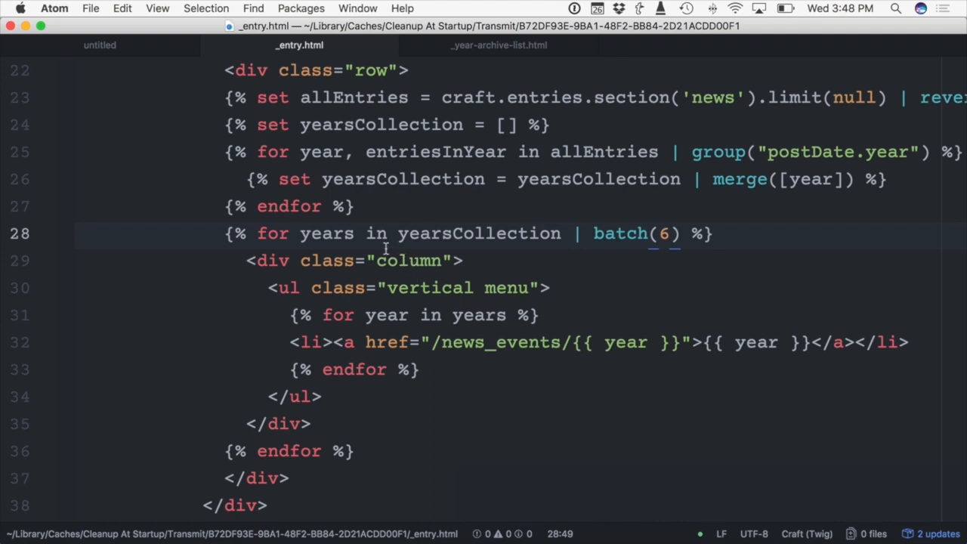
{"action": "mouse_move", "coordinate": [393, 300]}
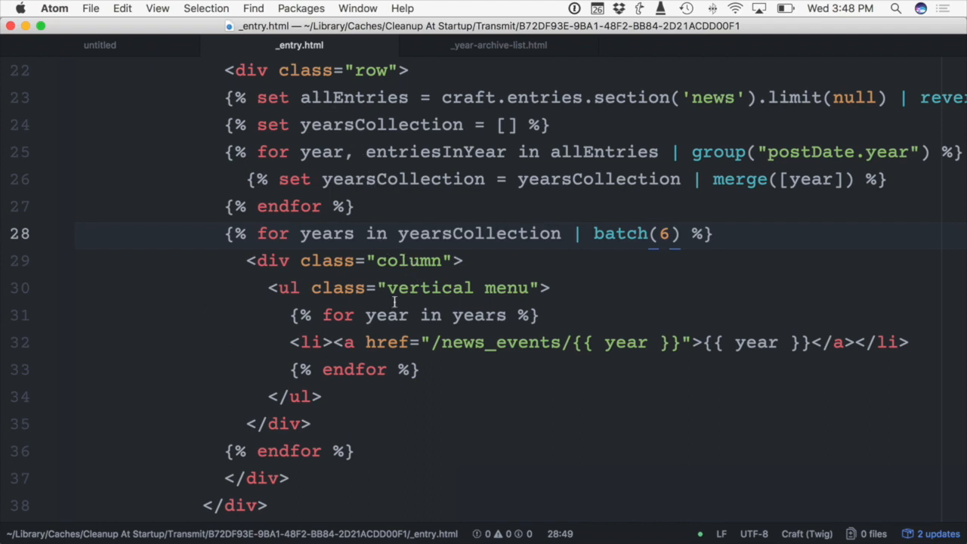
{"action": "mouse_move", "coordinate": [320, 280]}
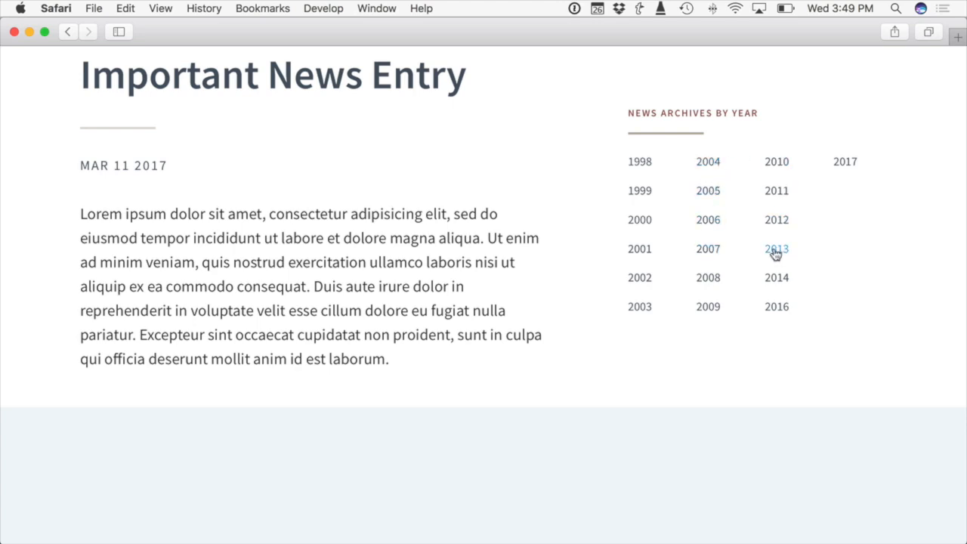
{"action": "mouse_move", "coordinate": [640, 162]}
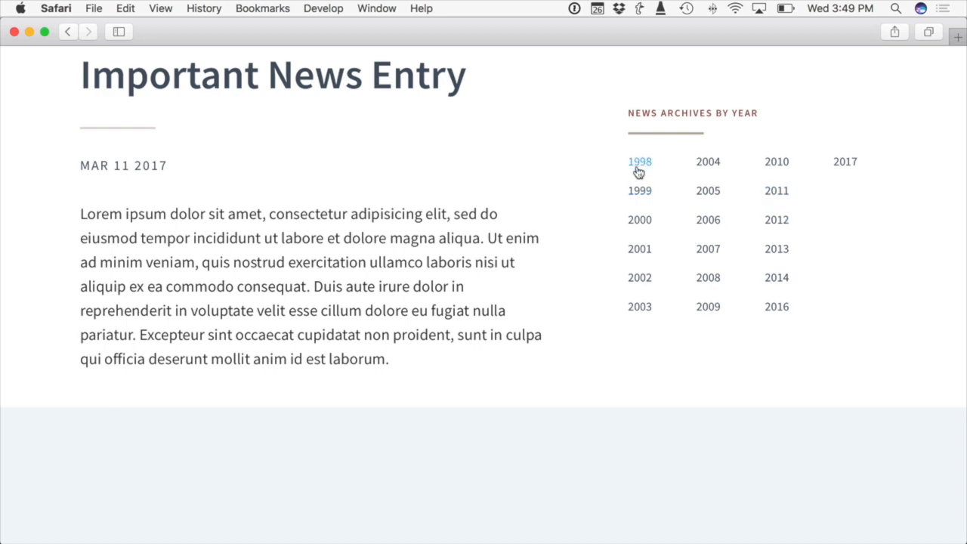
{"action": "mouse_move", "coordinate": [664, 154]}
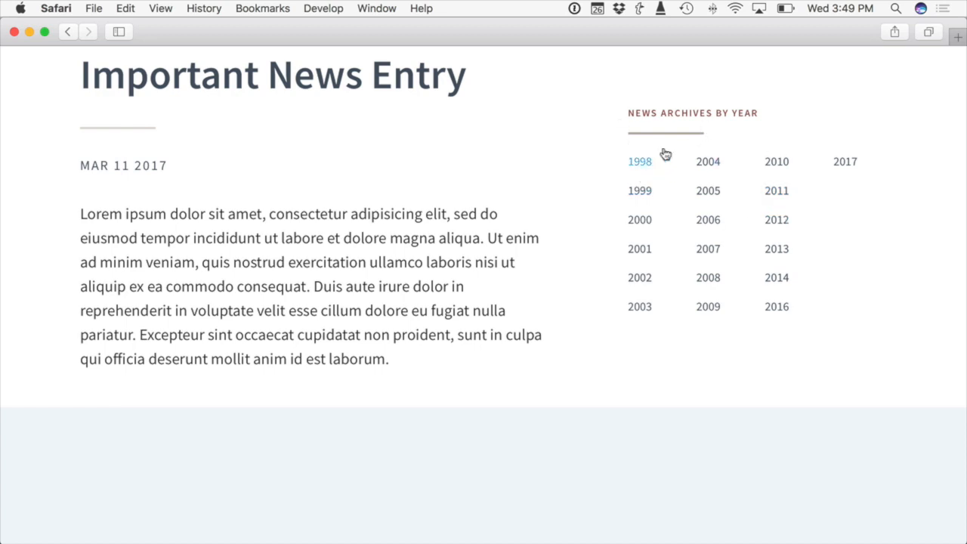
{"action": "mouse_move", "coordinate": [641, 248]}
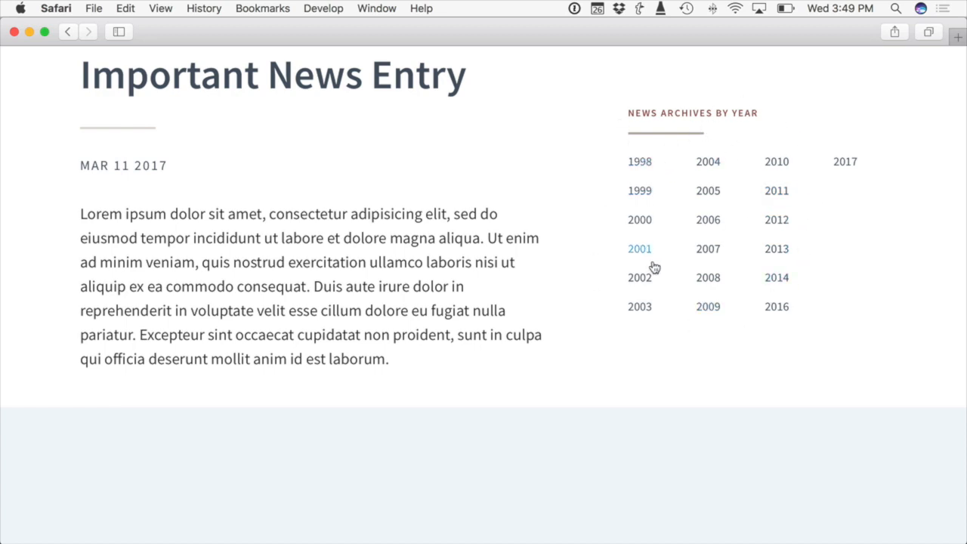
{"action": "mouse_move", "coordinate": [641, 219]}
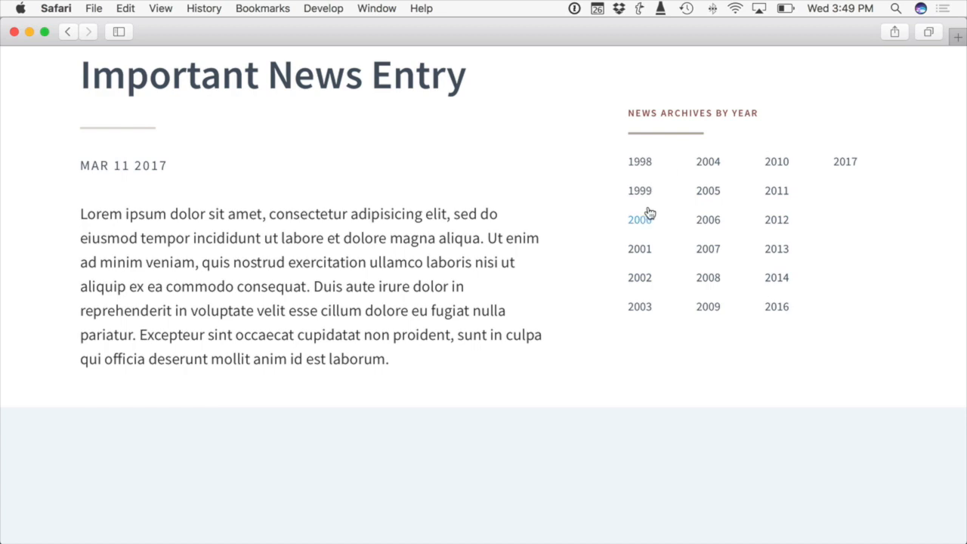
{"action": "mouse_move", "coordinate": [653, 100]}
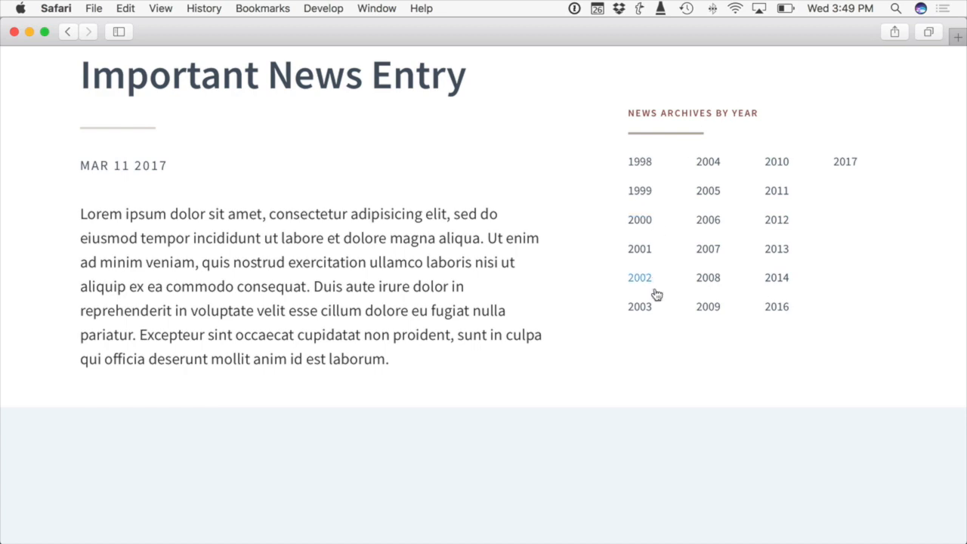
{"action": "mouse_move", "coordinate": [707, 250]}
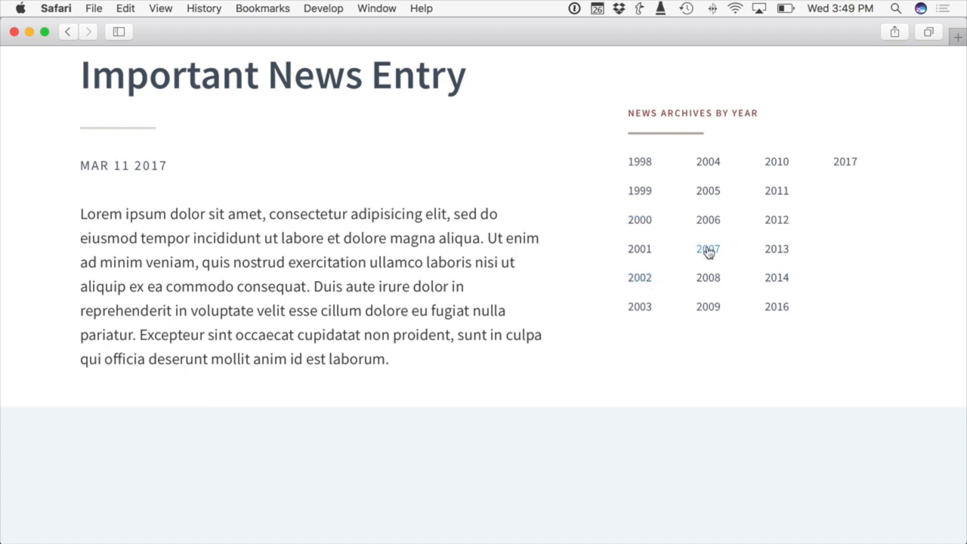
{"action": "mouse_move", "coordinate": [707, 240]}
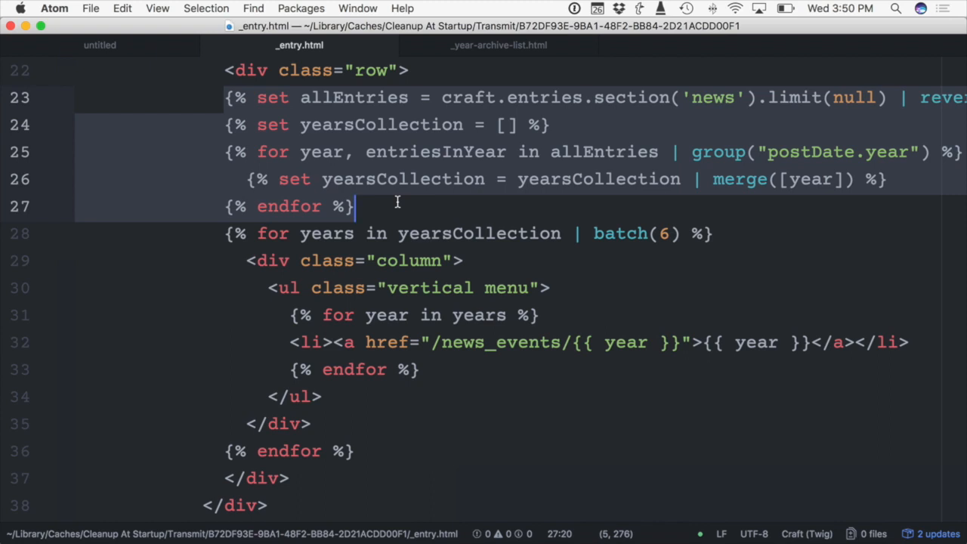
Move the batched year-column loop from _entry.html lines 28–36 into _year-archive-list.html
{"action": "left_click", "coordinate": [698, 233]}
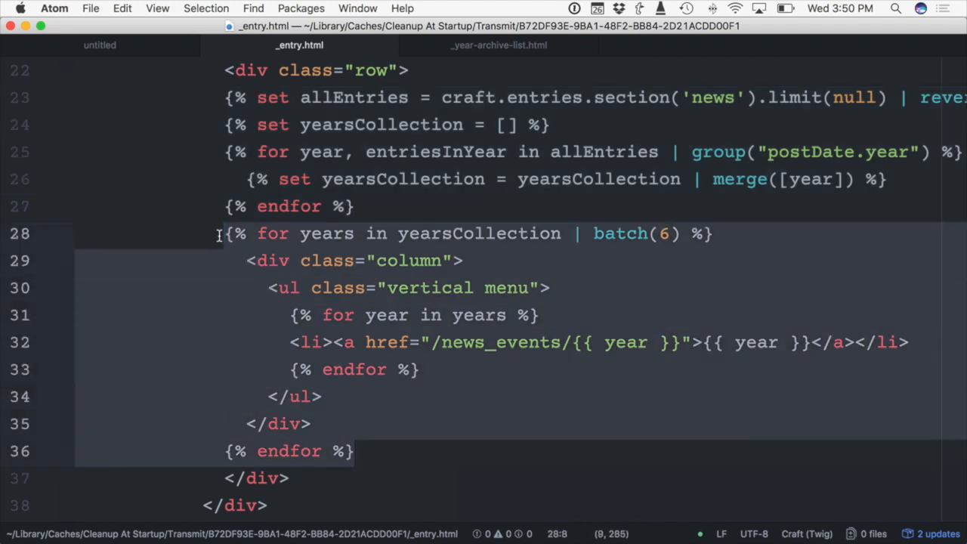
{"action": "left_click", "coordinate": [221, 233]}
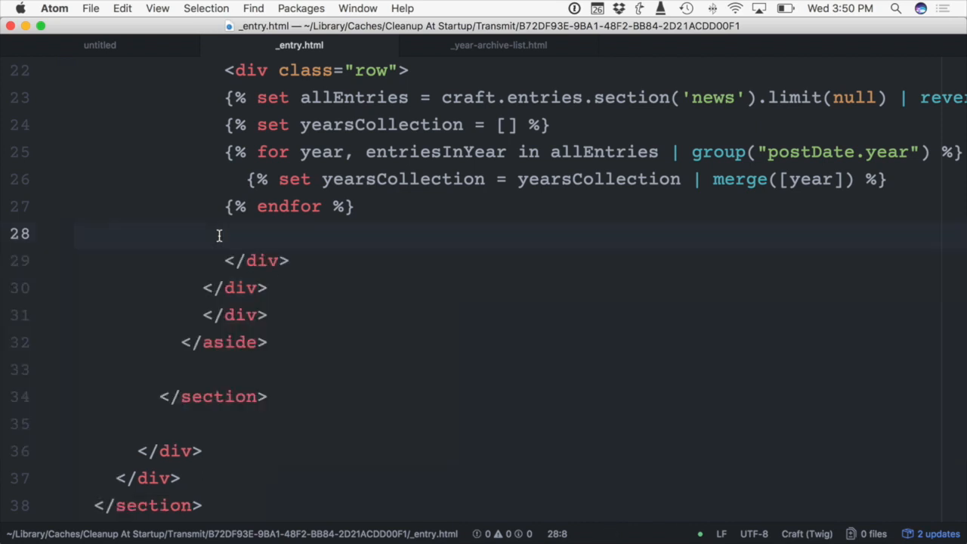
{"action": "left_click", "coordinate": [499, 45]}
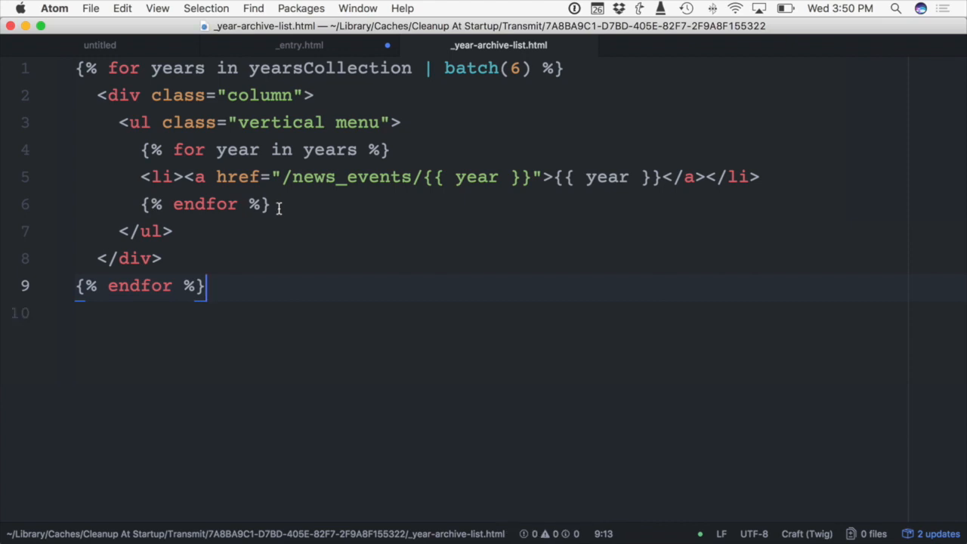
{"action": "left_click", "coordinate": [299, 45]}
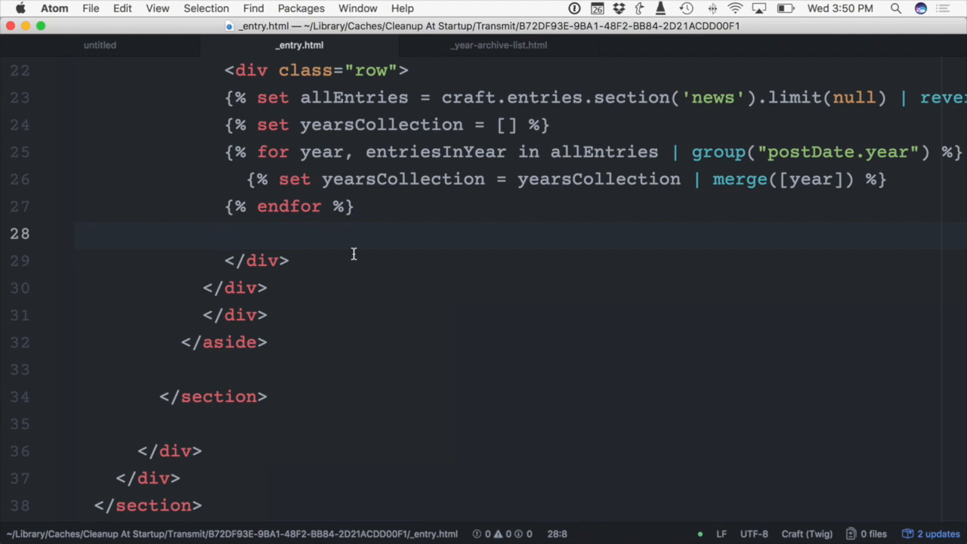
Write {% include '_shared/_year-archive-list' %} on line 28 of _entry.html
{"action": "type", "text": "{%}"}
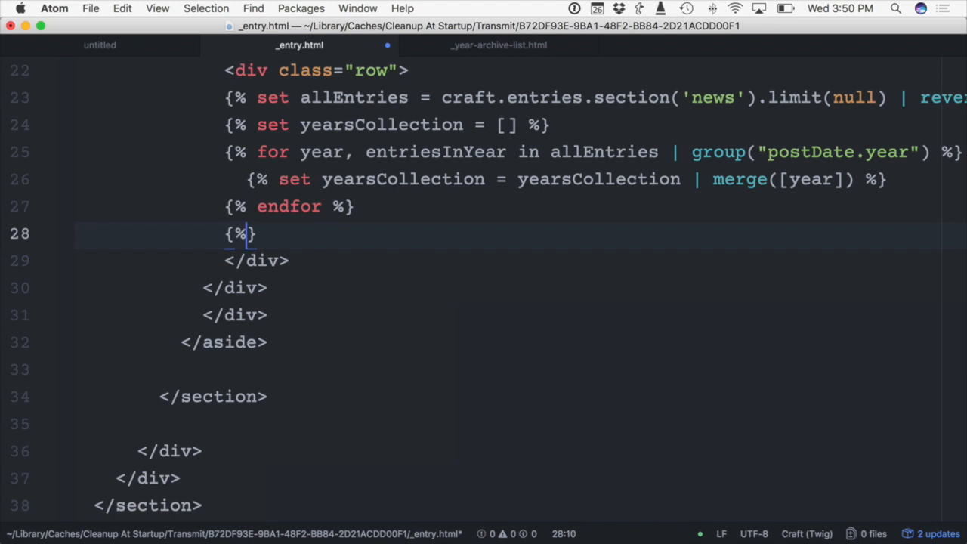
{"action": "type", "text": "include"}
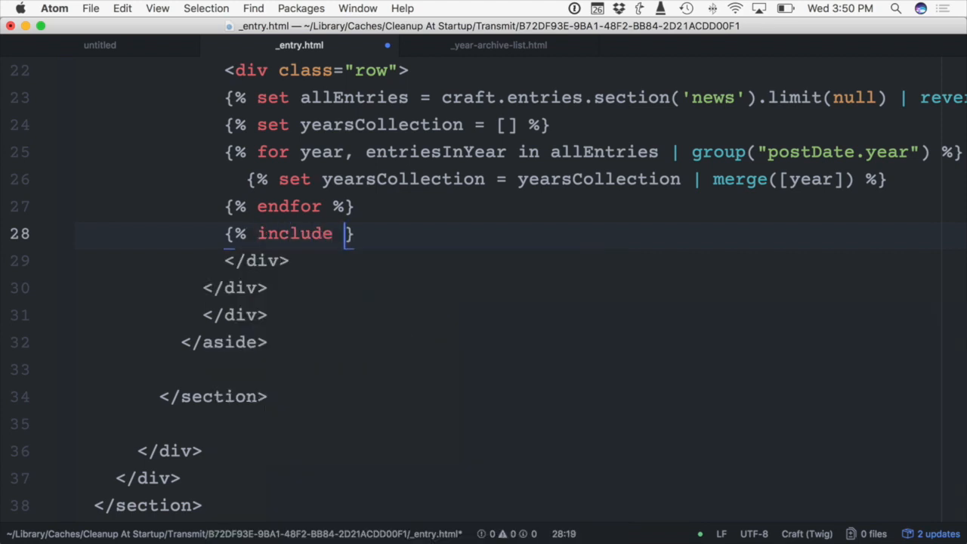
{"action": "type", "text": "'_"}
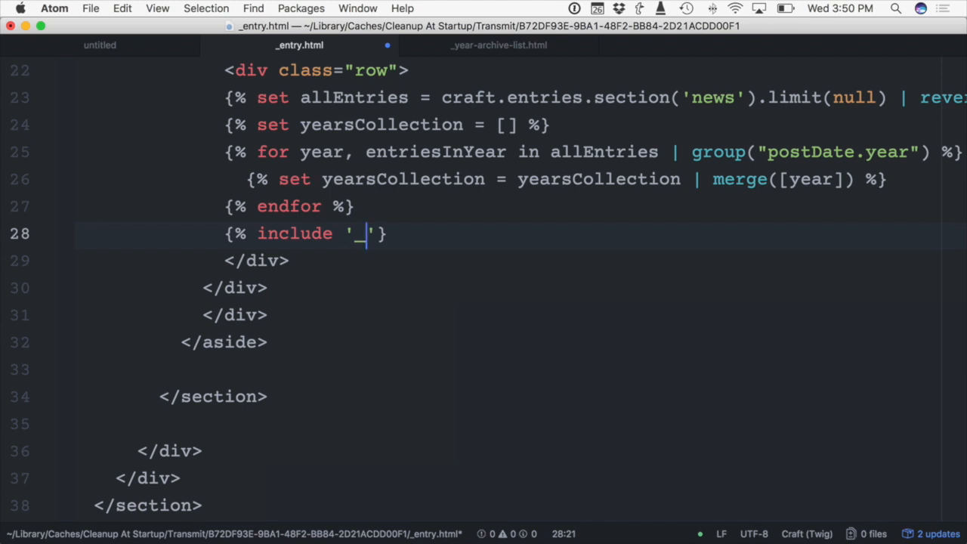
{"action": "type", "text": "shared/_"}
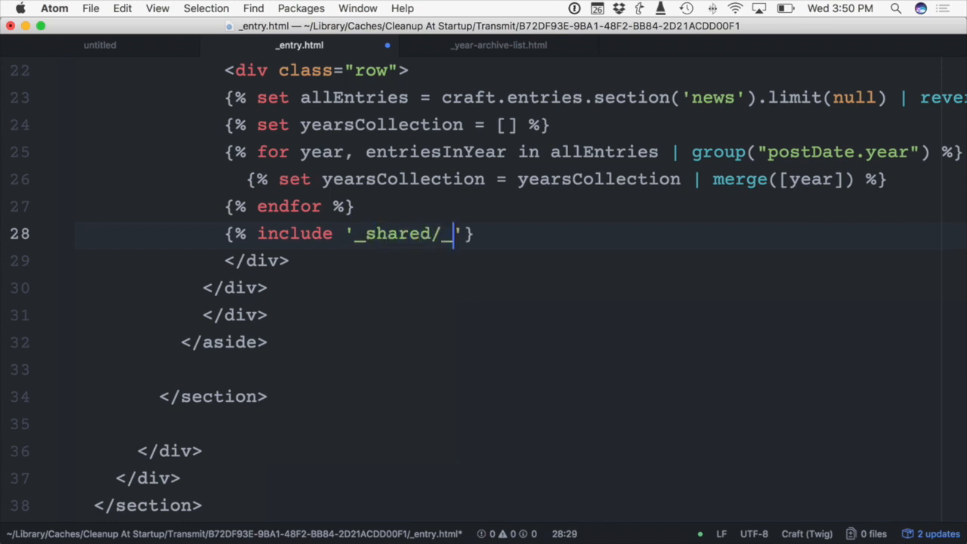
{"action": "type", "text": "year_"}
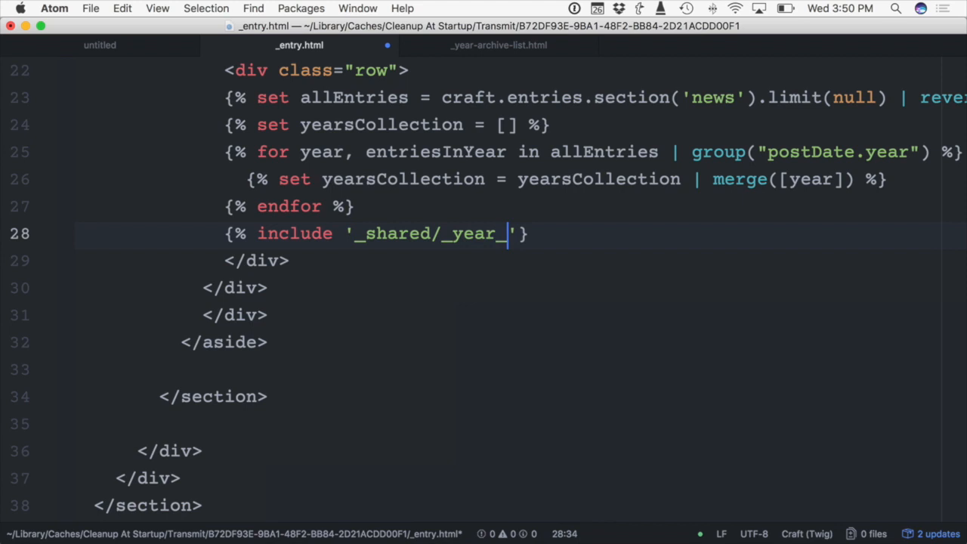
{"action": "type", "text": "-arh"}
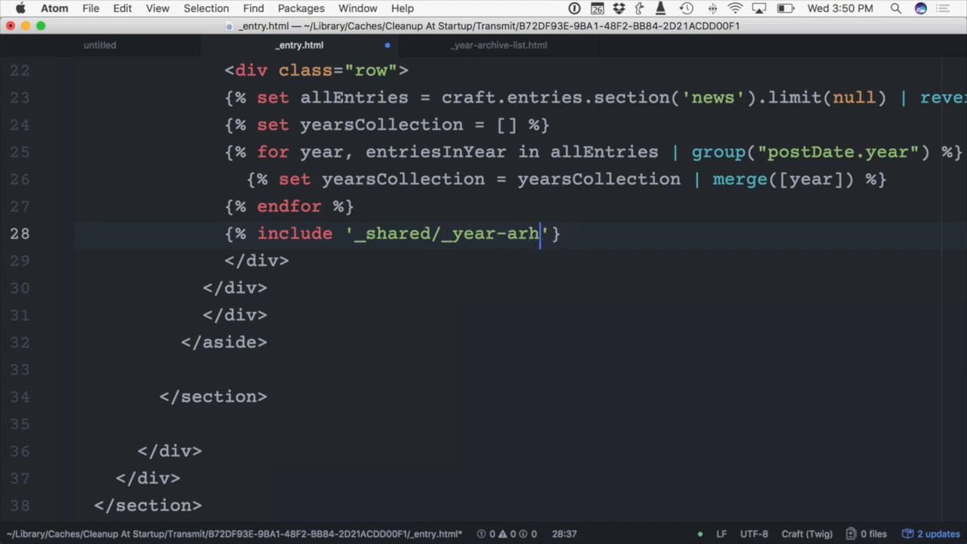
{"action": "type", "text": "chive-lis"}
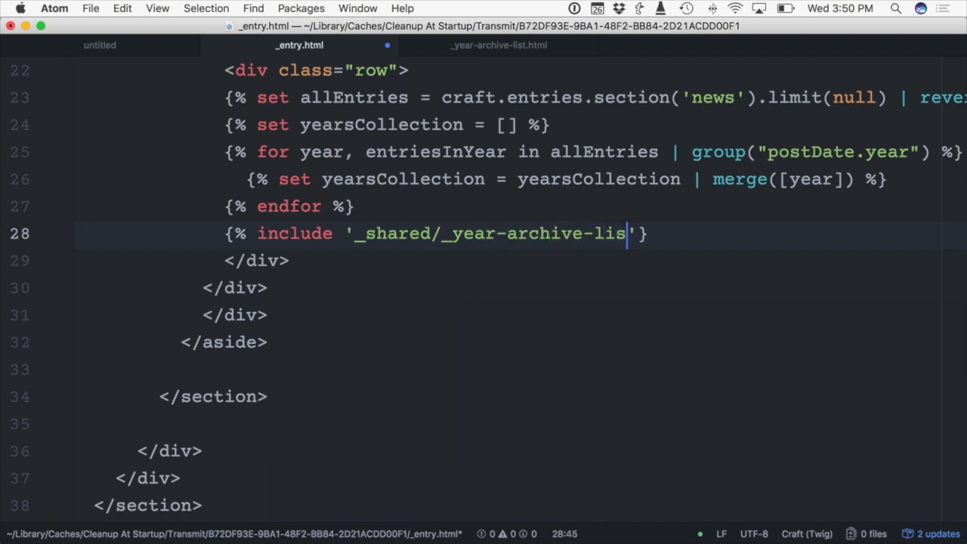
{"action": "type", "text": "t' %"}
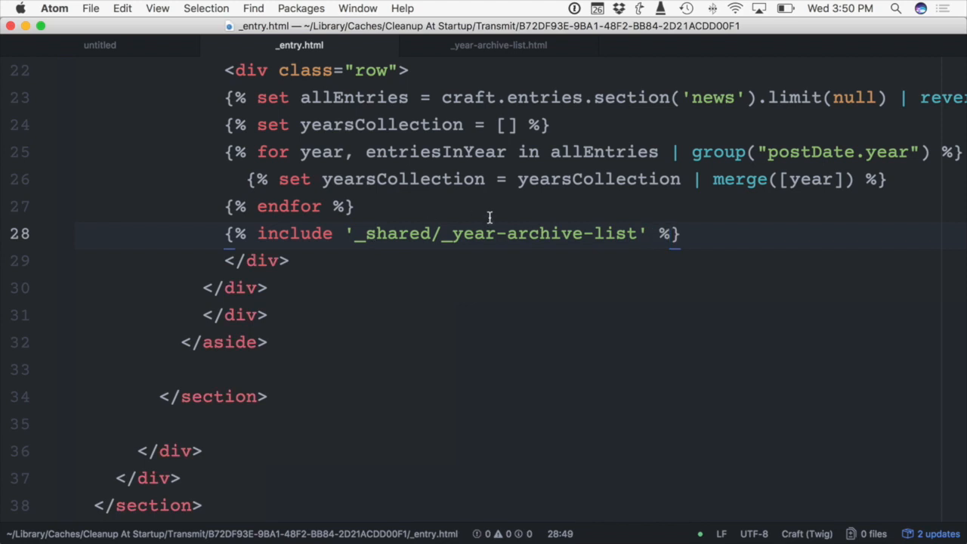
Compare the yearsCollection variable in the partial against its definition in _entry.html
{"action": "left_click", "coordinate": [498, 45]}
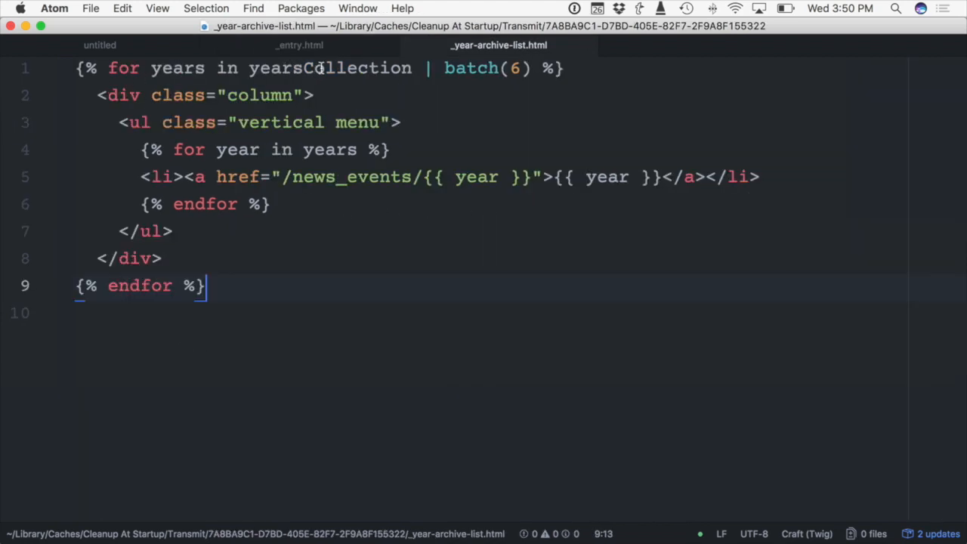
{"action": "double_click", "coordinate": [330, 68]}
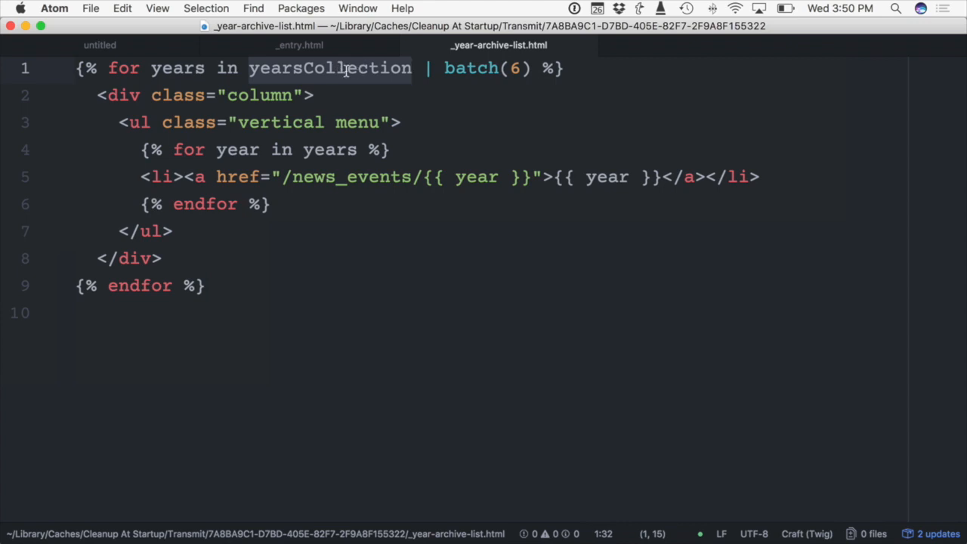
{"action": "left_click", "coordinate": [346, 68]}
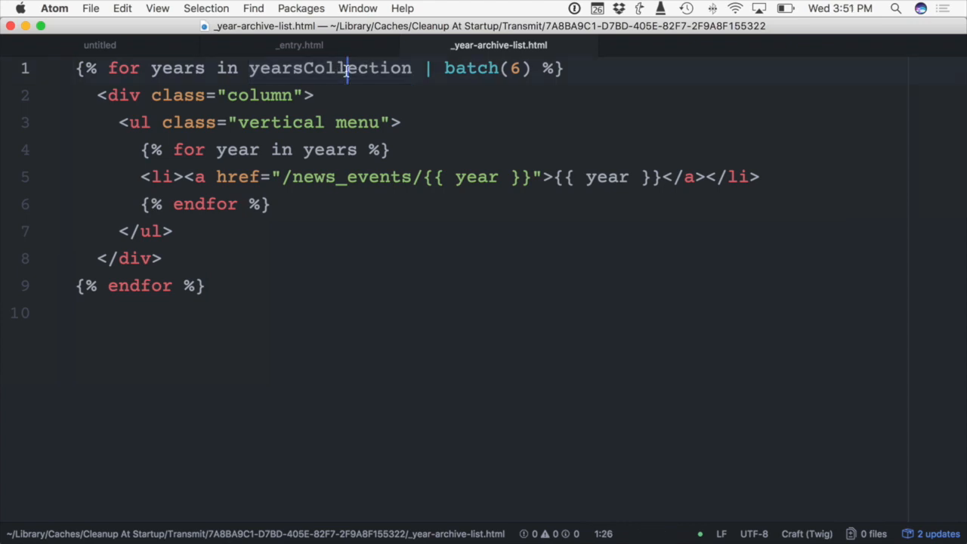
{"action": "mouse_move", "coordinate": [366, 82]}
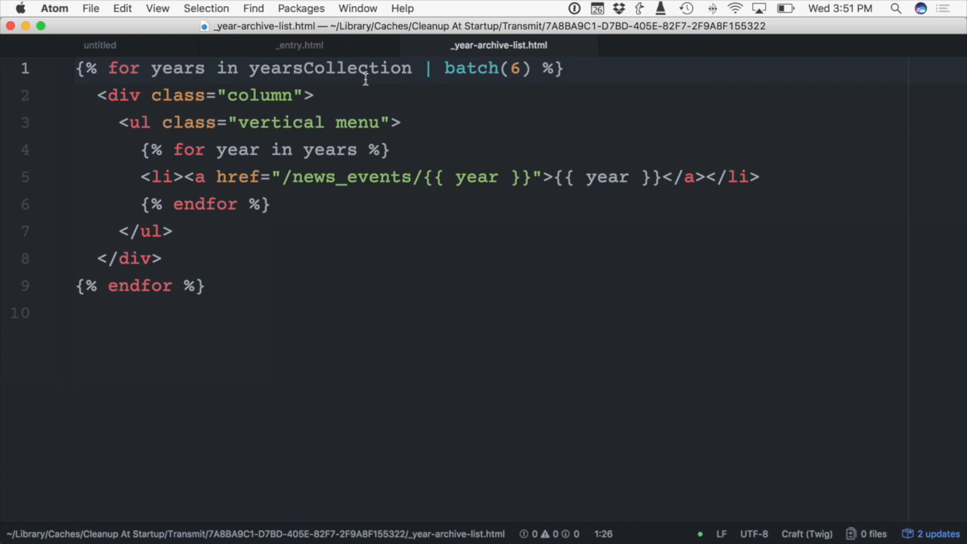
{"action": "left_click", "coordinate": [299, 46]}
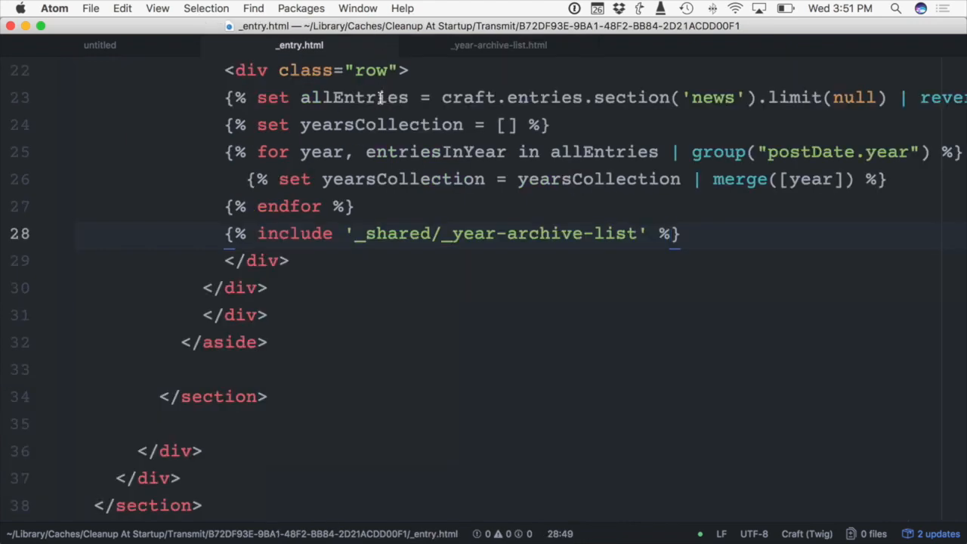
{"action": "double_click", "coordinate": [381, 124]}
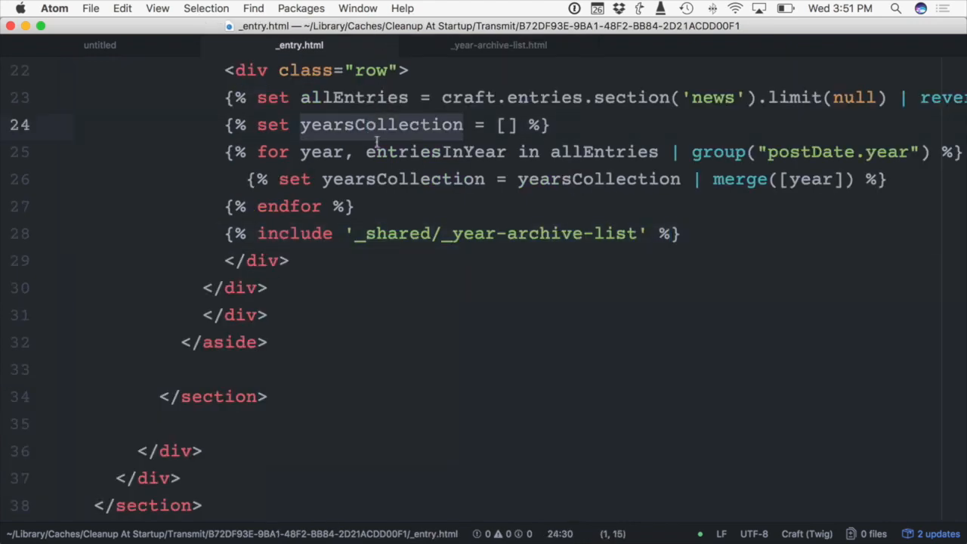
{"action": "double_click", "coordinate": [402, 178]}
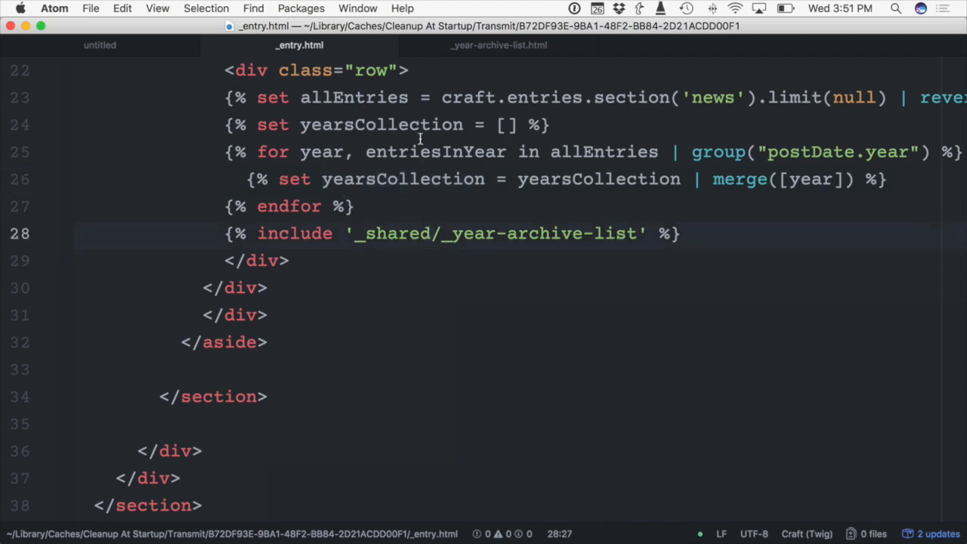
{"action": "left_click", "coordinate": [431, 233]}
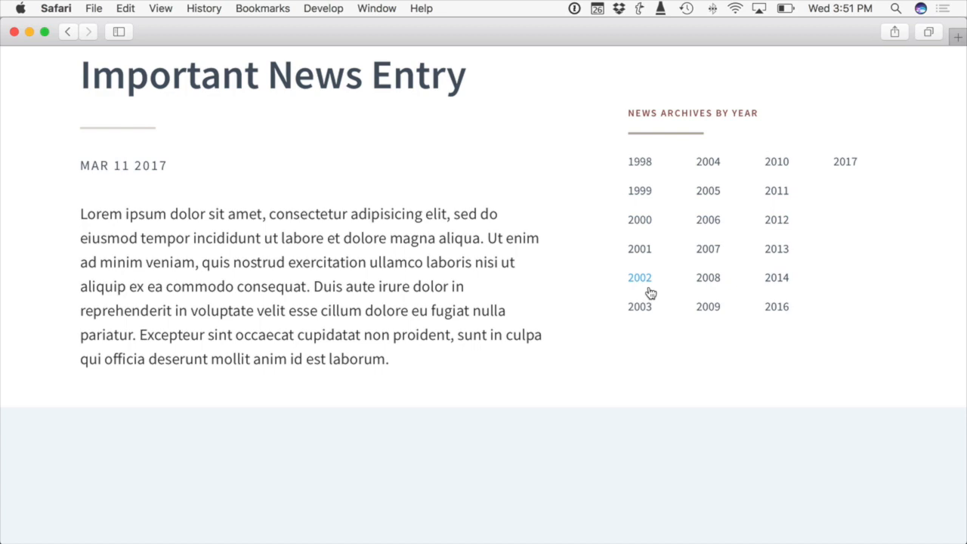
{"action": "mouse_move", "coordinate": [498, 157]}
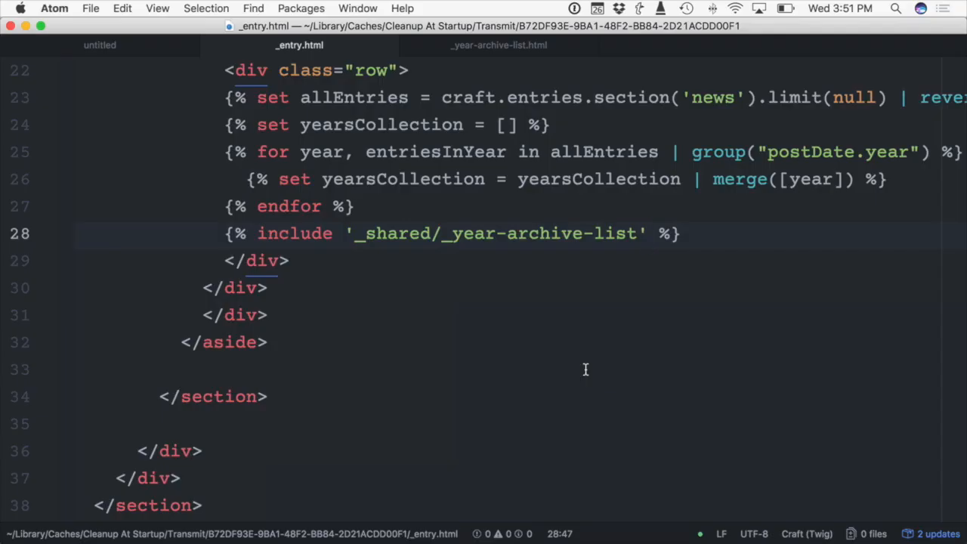
{"action": "left_click", "coordinate": [648, 233]}
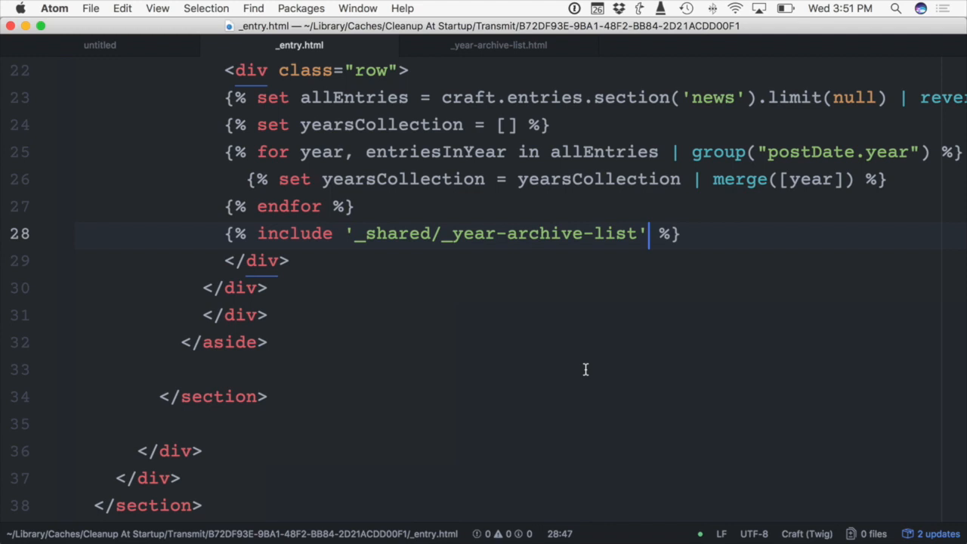
{"action": "left_click", "coordinate": [499, 45]}
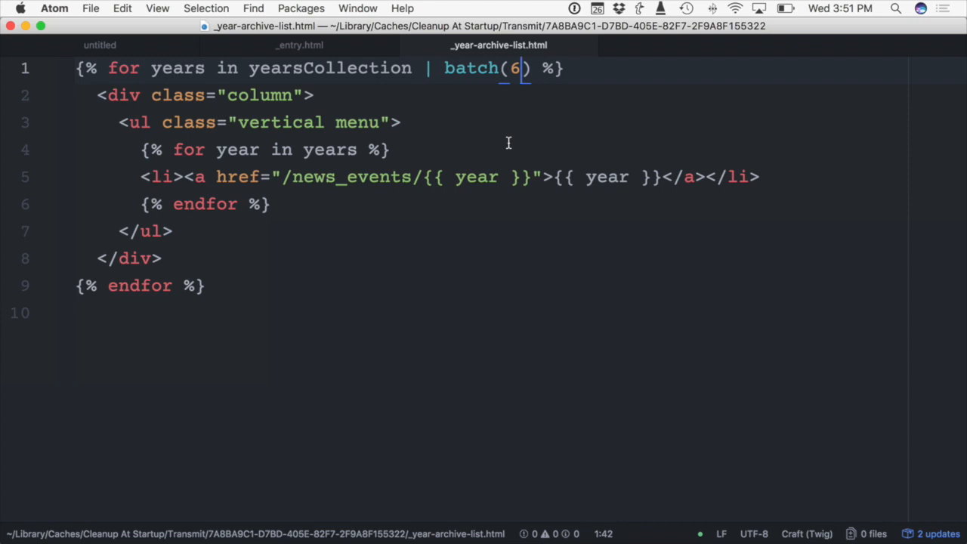
{"action": "key", "text": "Backspace"}
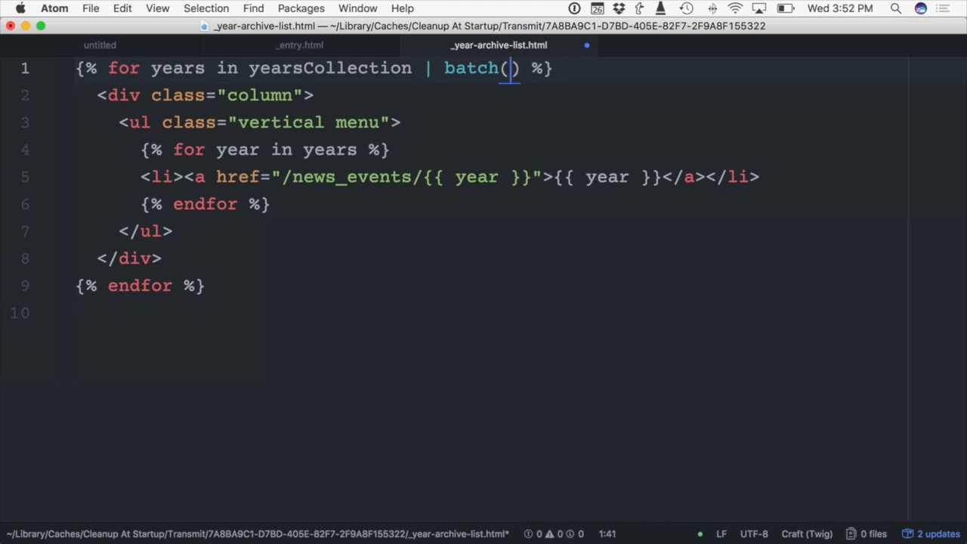
{"action": "type", "text": "6"}
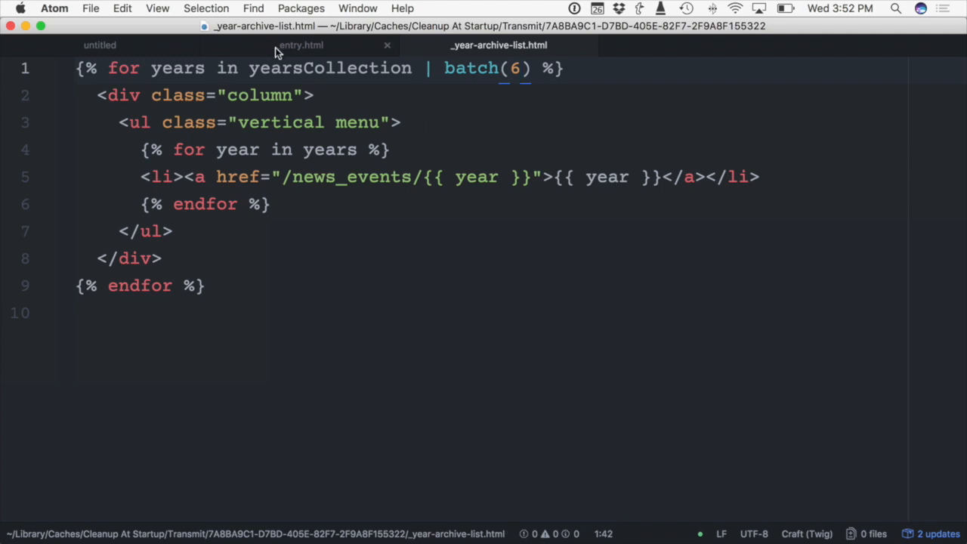
{"action": "left_click", "coordinate": [299, 46]}
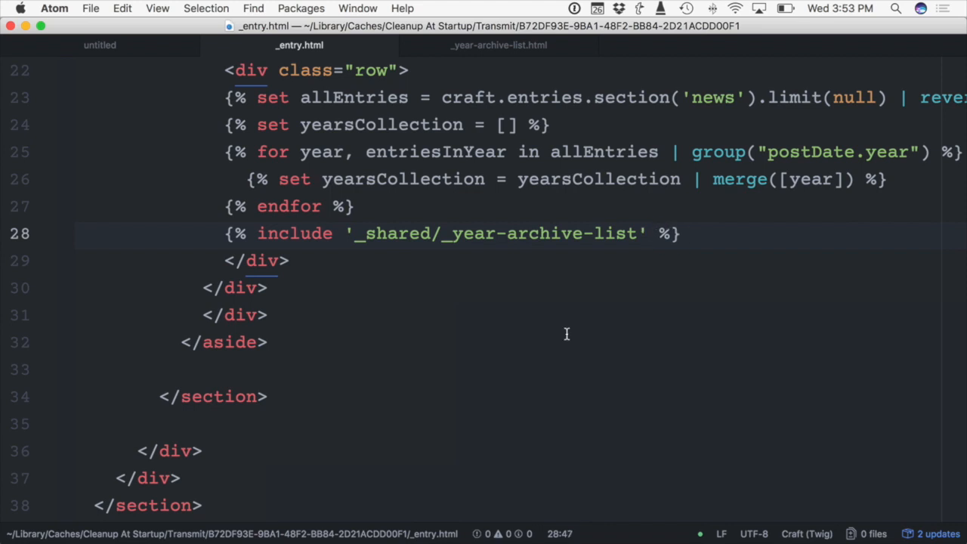
Extend the include with a with {'batchCount': 6} clause
{"action": "left_click", "coordinate": [646, 232]}
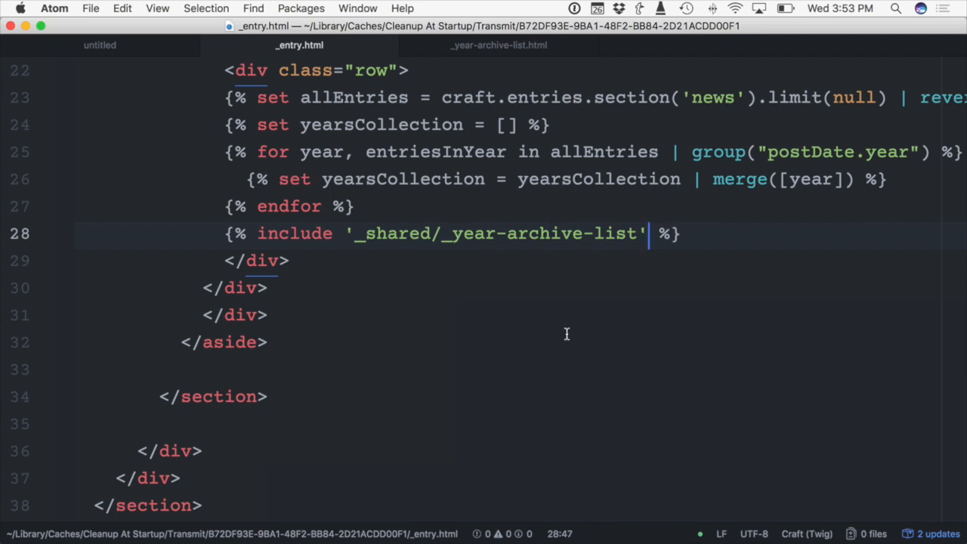
{"action": "type", "text": "with"}
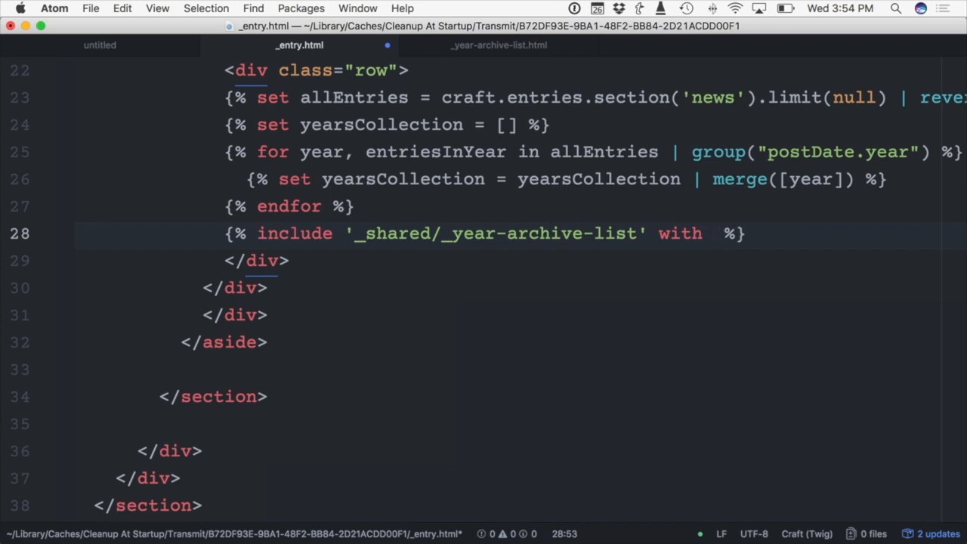
{"action": "type", "text": "{}"}
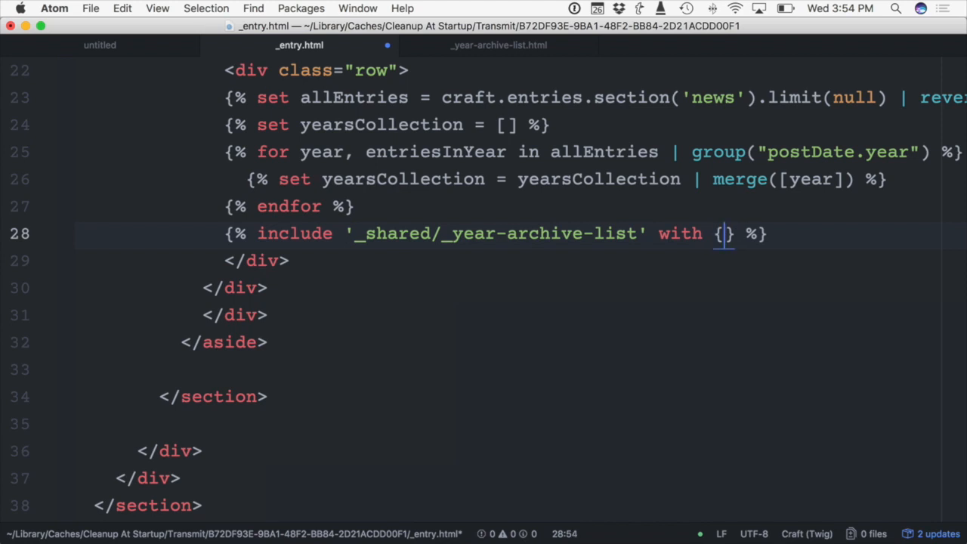
{"action": "type", "text": "'bat'"}
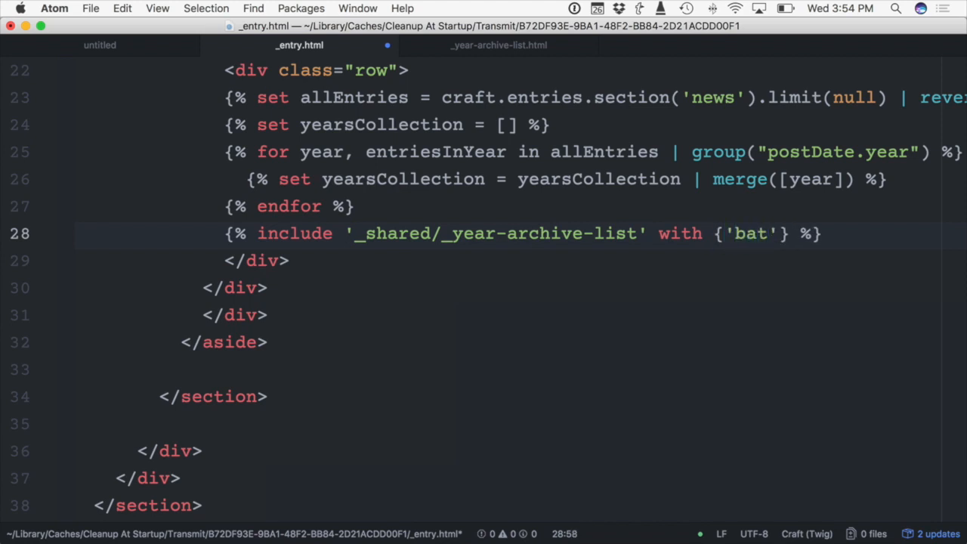
{"action": "type", "text": "batchCount"}
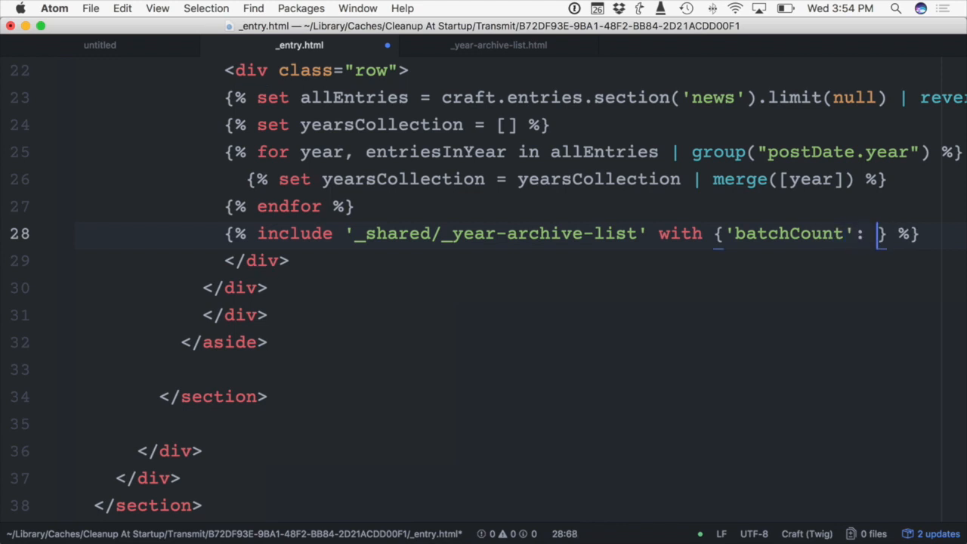
{"action": "type", "text": "6"}
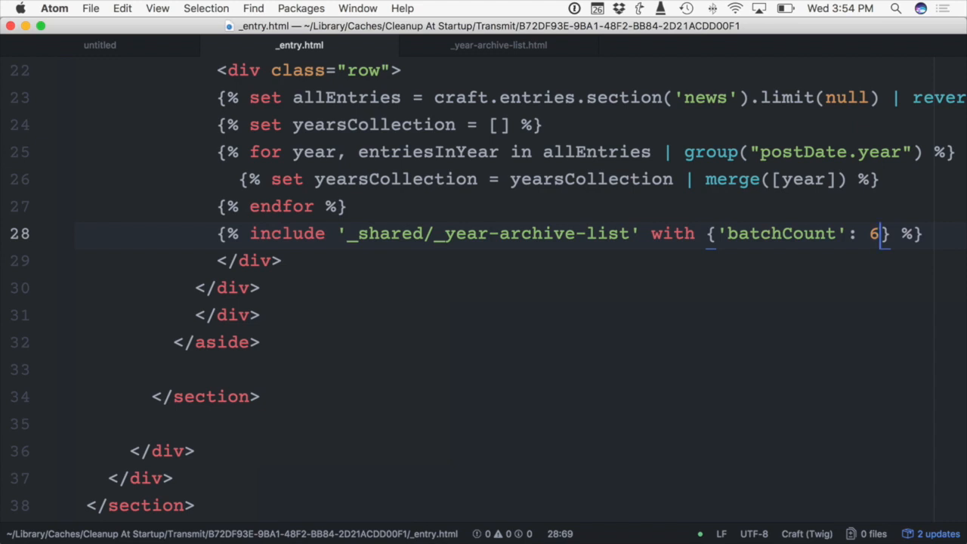
{"action": "left_click", "coordinate": [499, 45]}
{"action": "type", "text": "{{ ba"}
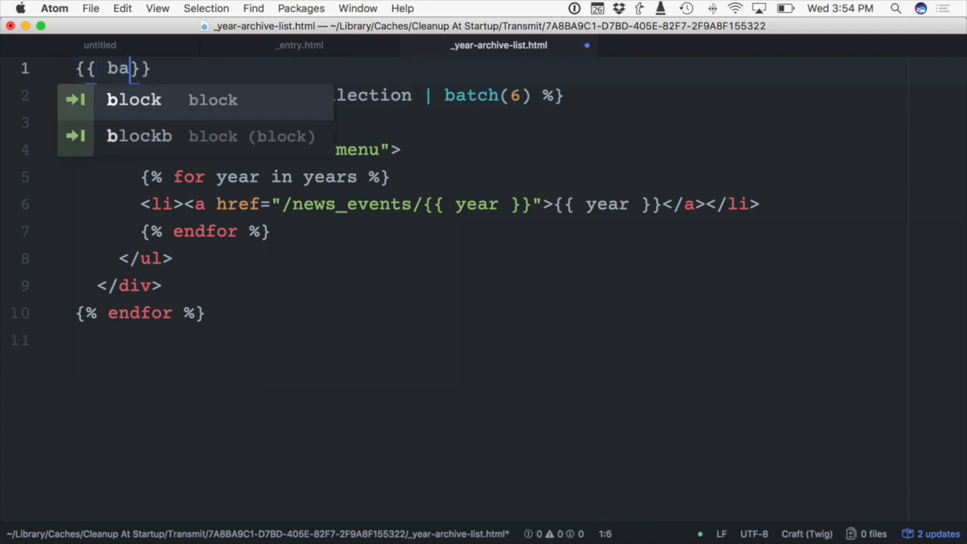
Output {{ batchCount }} at the top of _year-archive-list.html as a debug print
{"action": "type", "text": "tchCount"}
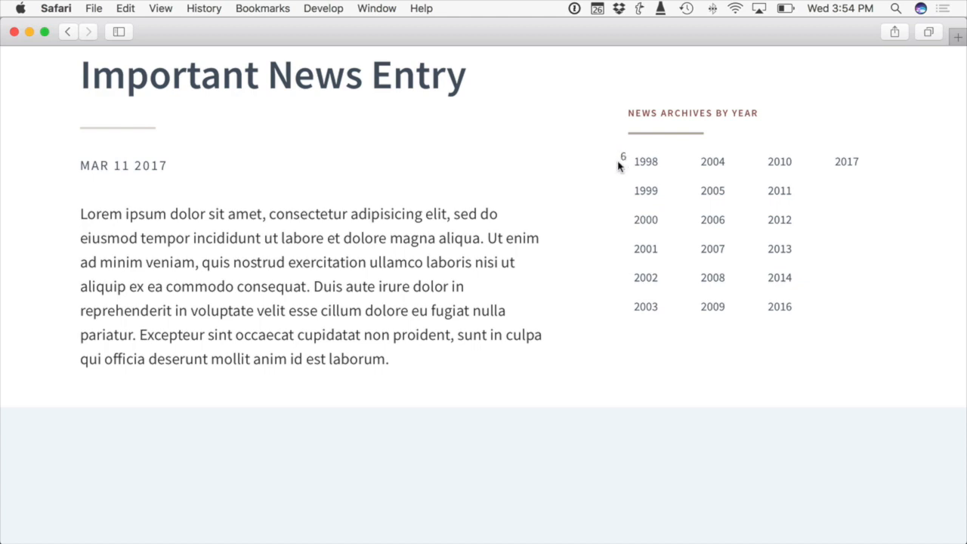
{"action": "mouse_move", "coordinate": [608, 184]}
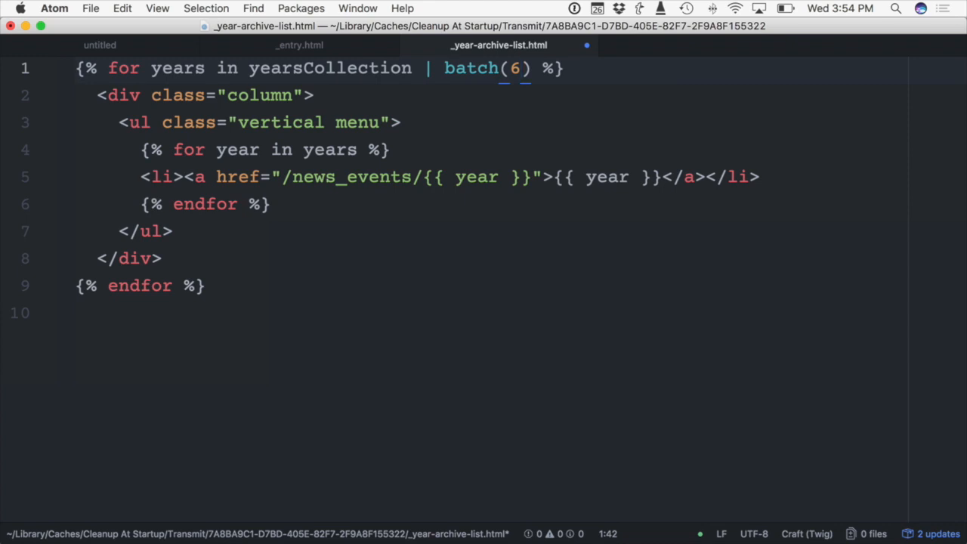
Replace the hard-coded 6 in batch() with batchCount in the partial's loop
{"action": "key", "text": "backspace"}
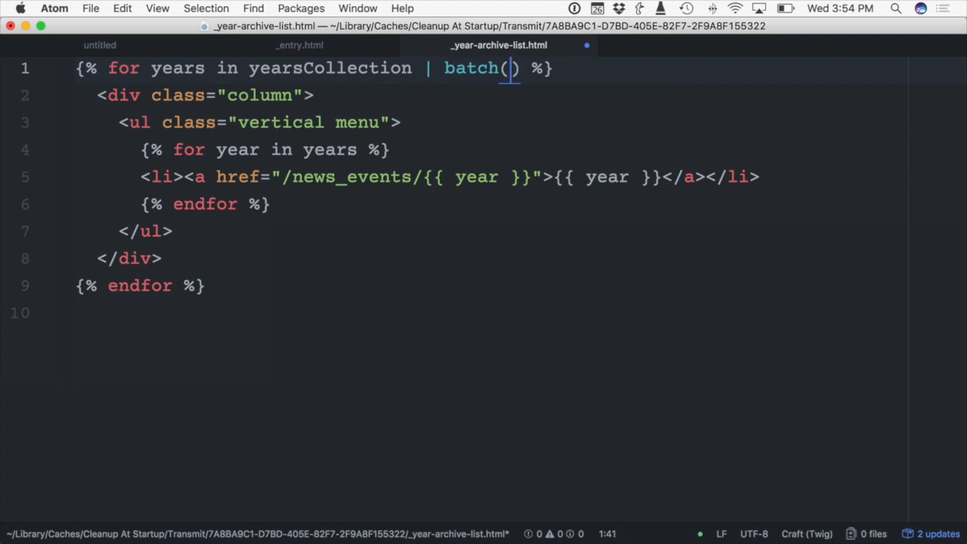
{"action": "type", "text": "batch"}
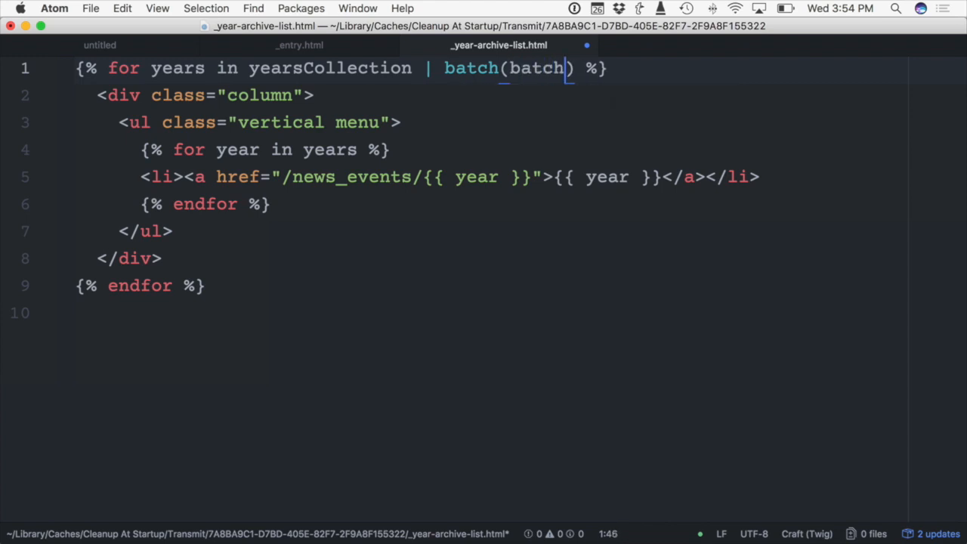
{"action": "type", "text": "Count"}
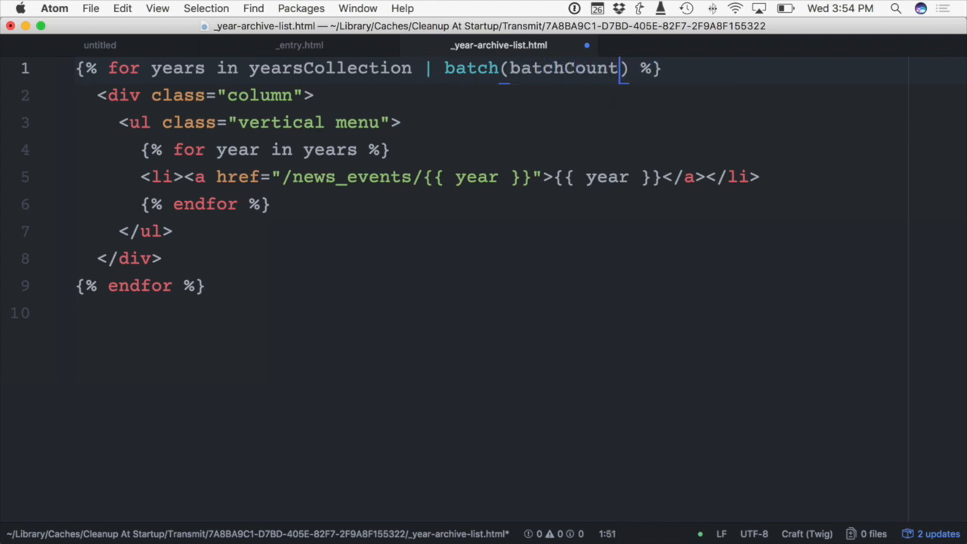
{"action": "double_click", "coordinate": [562, 68]}
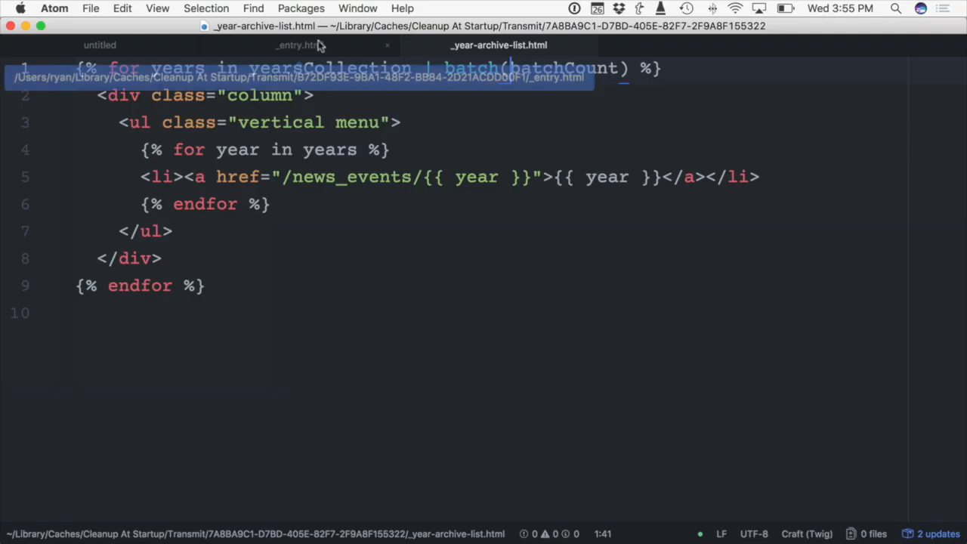
Change the passed batchCount from 6 to 4 in _entry.html's include
{"action": "left_click", "coordinate": [299, 45]}
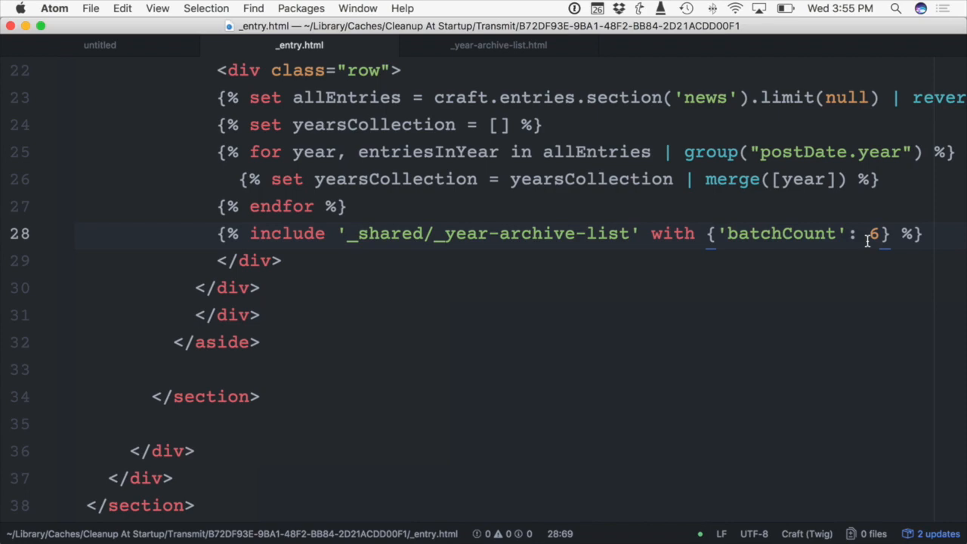
{"action": "type", "text": "4"}
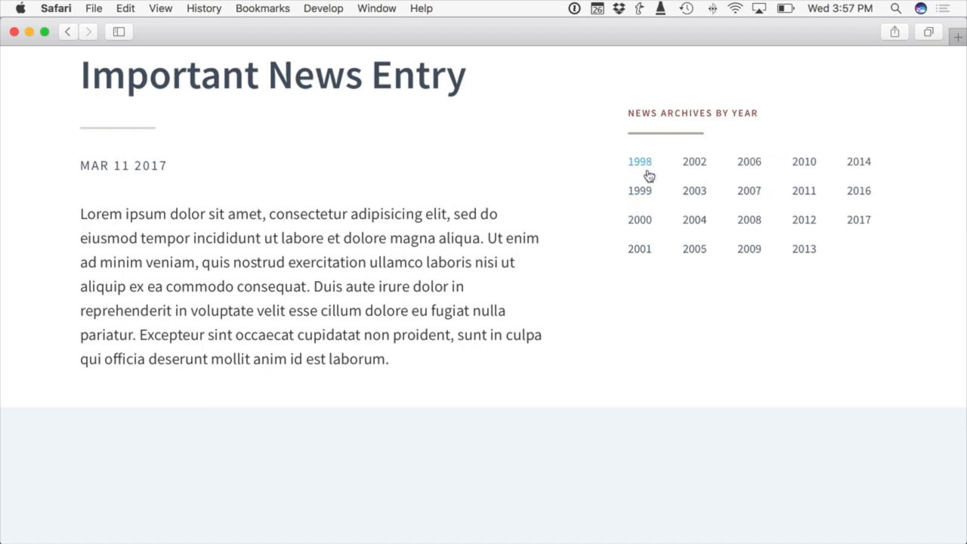
{"action": "mouse_move", "coordinate": [559, 199]}
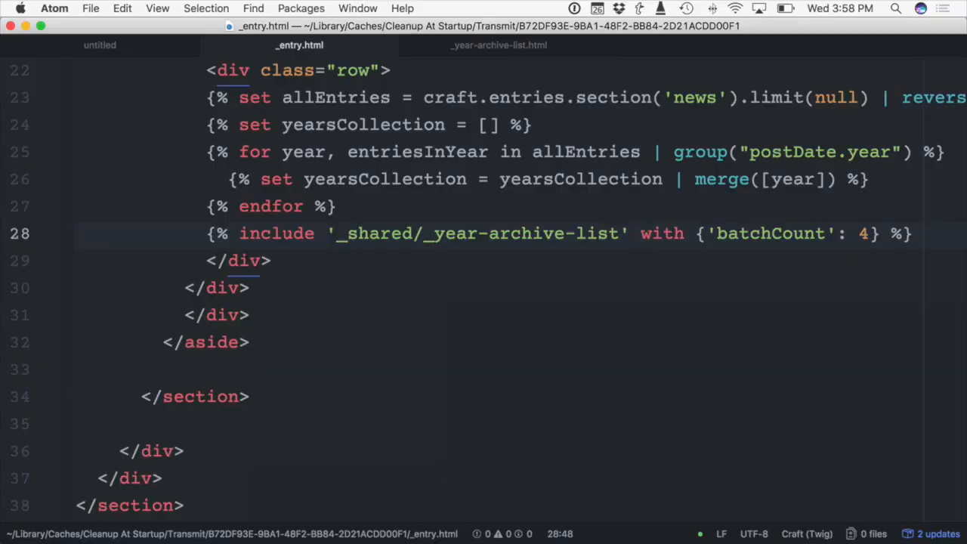
Append 'only' after the batchCount object so the include receives no other variables
{"action": "left_click_drag", "start_coordinate": [640, 233], "coordinate": [869, 232]}
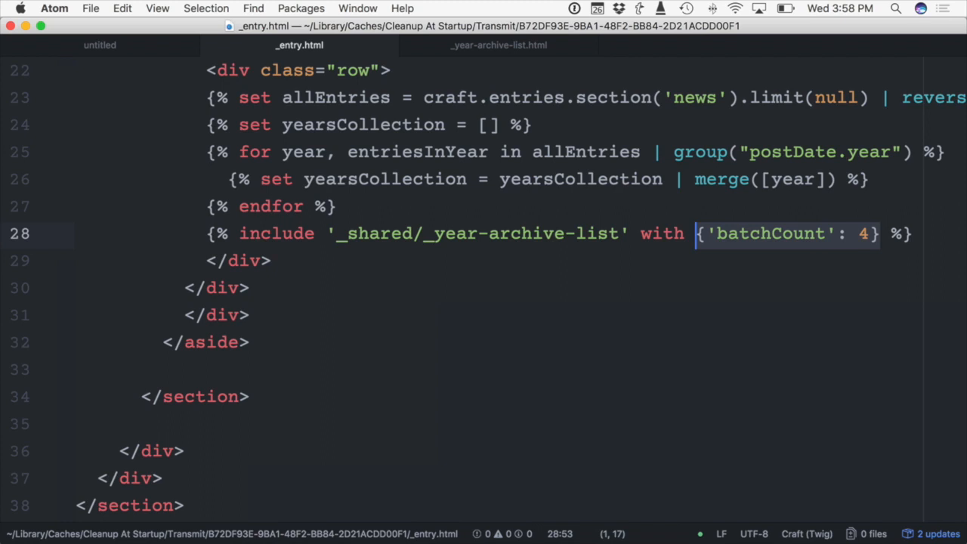
{"action": "double_click", "coordinate": [662, 233]}
{"action": "type", "text": "only "}
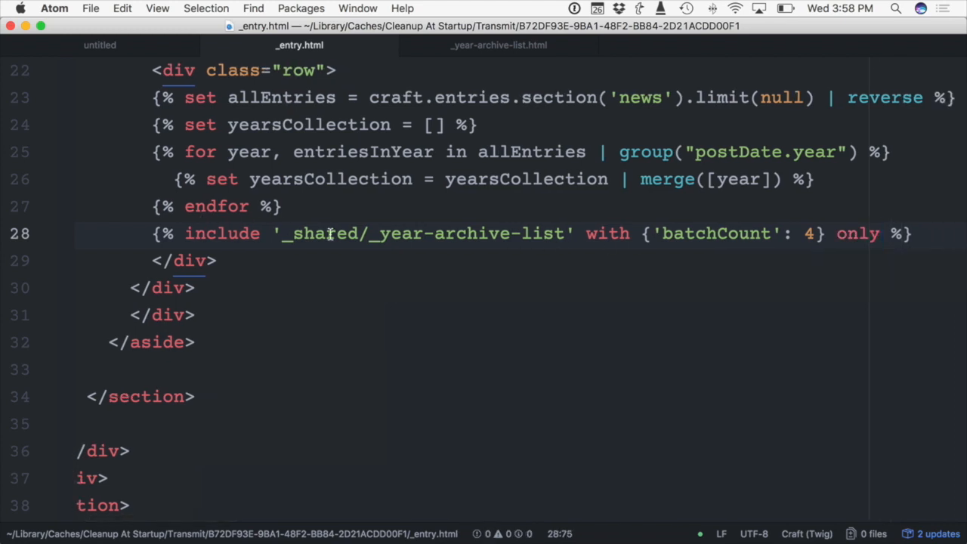
{"action": "left_click", "coordinate": [880, 232]}
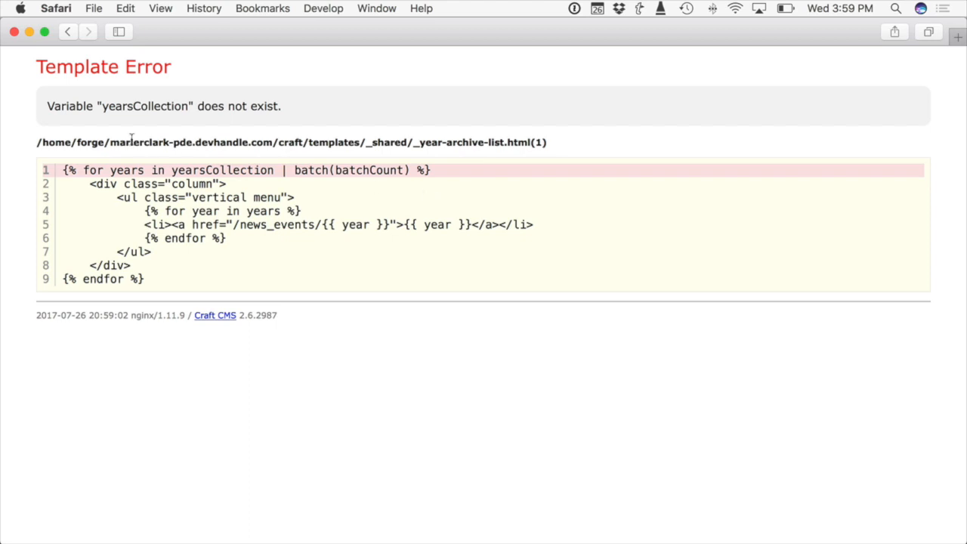
{"action": "mouse_move", "coordinate": [139, 106]}
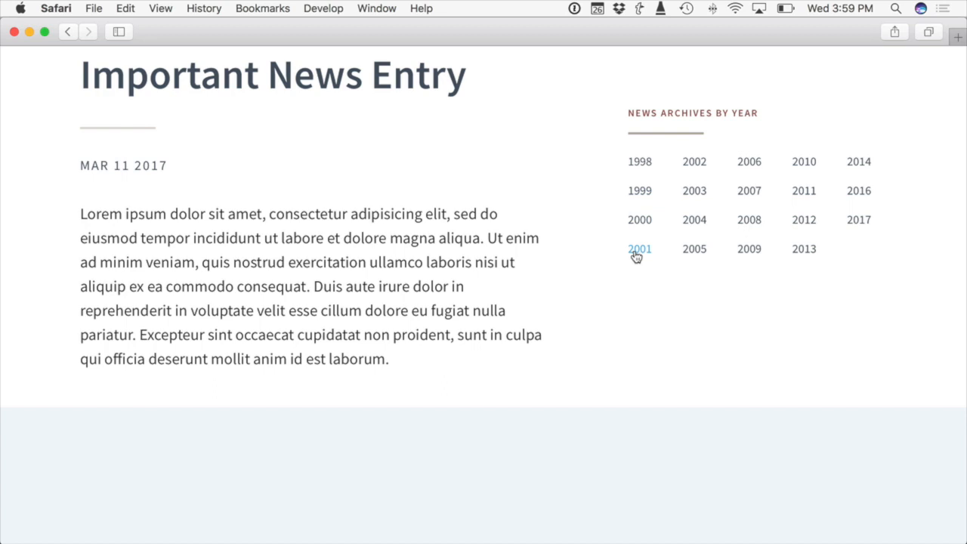
{"action": "mouse_move", "coordinate": [680, 219]}
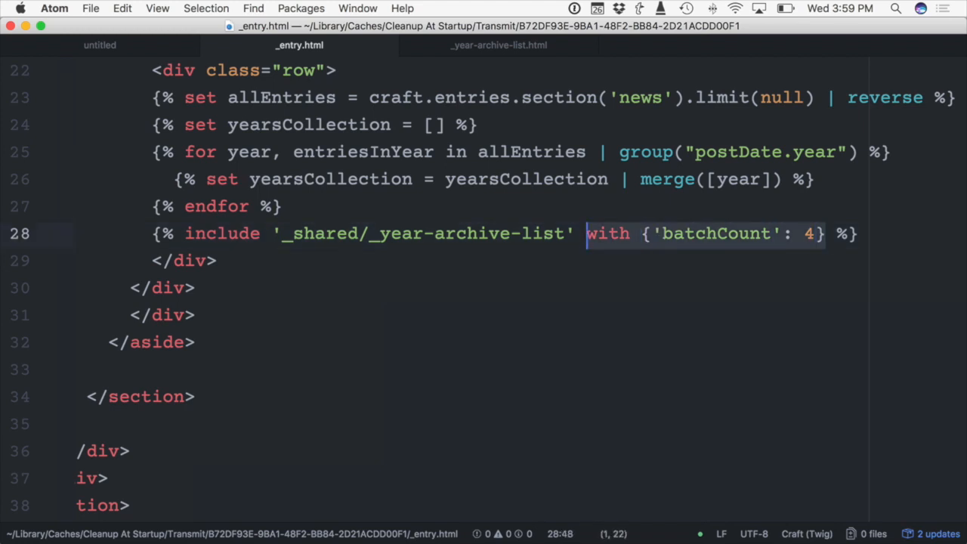
Delete the with batchCount clause leaving 'only', then position inside the partial's batch call
{"action": "key", "text": "Delete"}
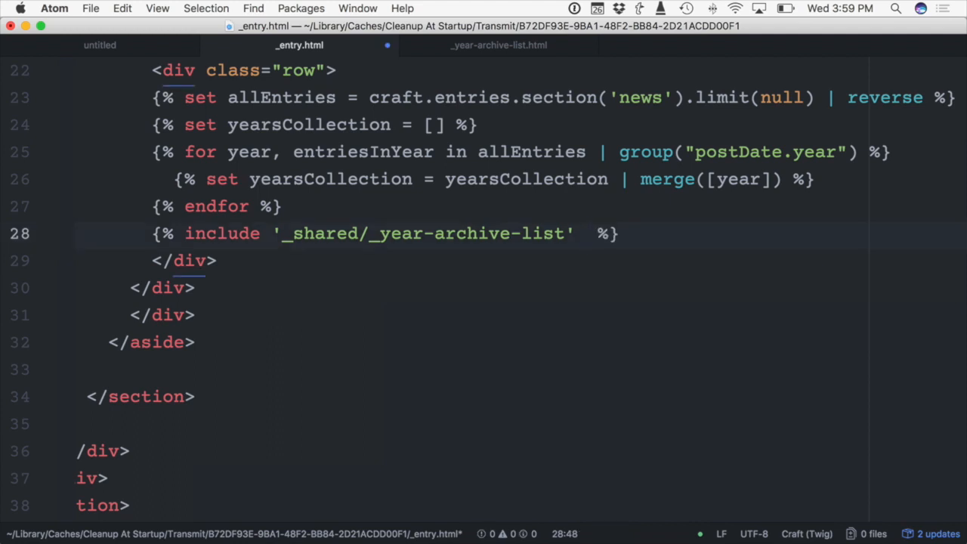
{"action": "type", "text": "only"}
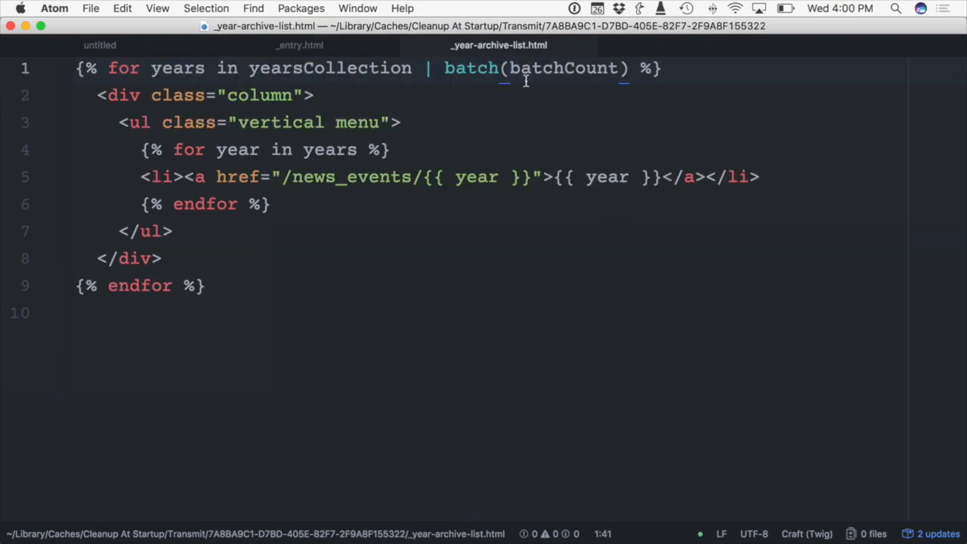
{"action": "left_click", "coordinate": [507, 68]}
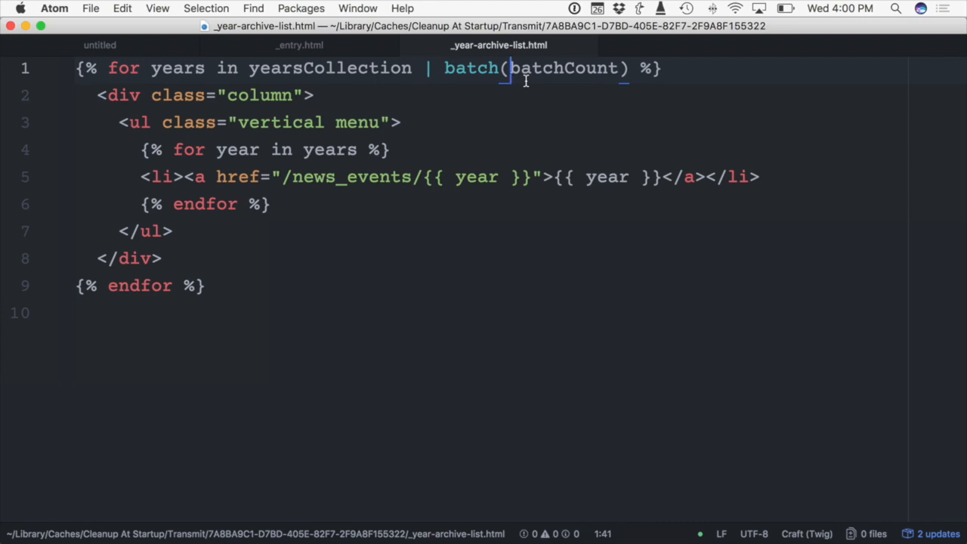